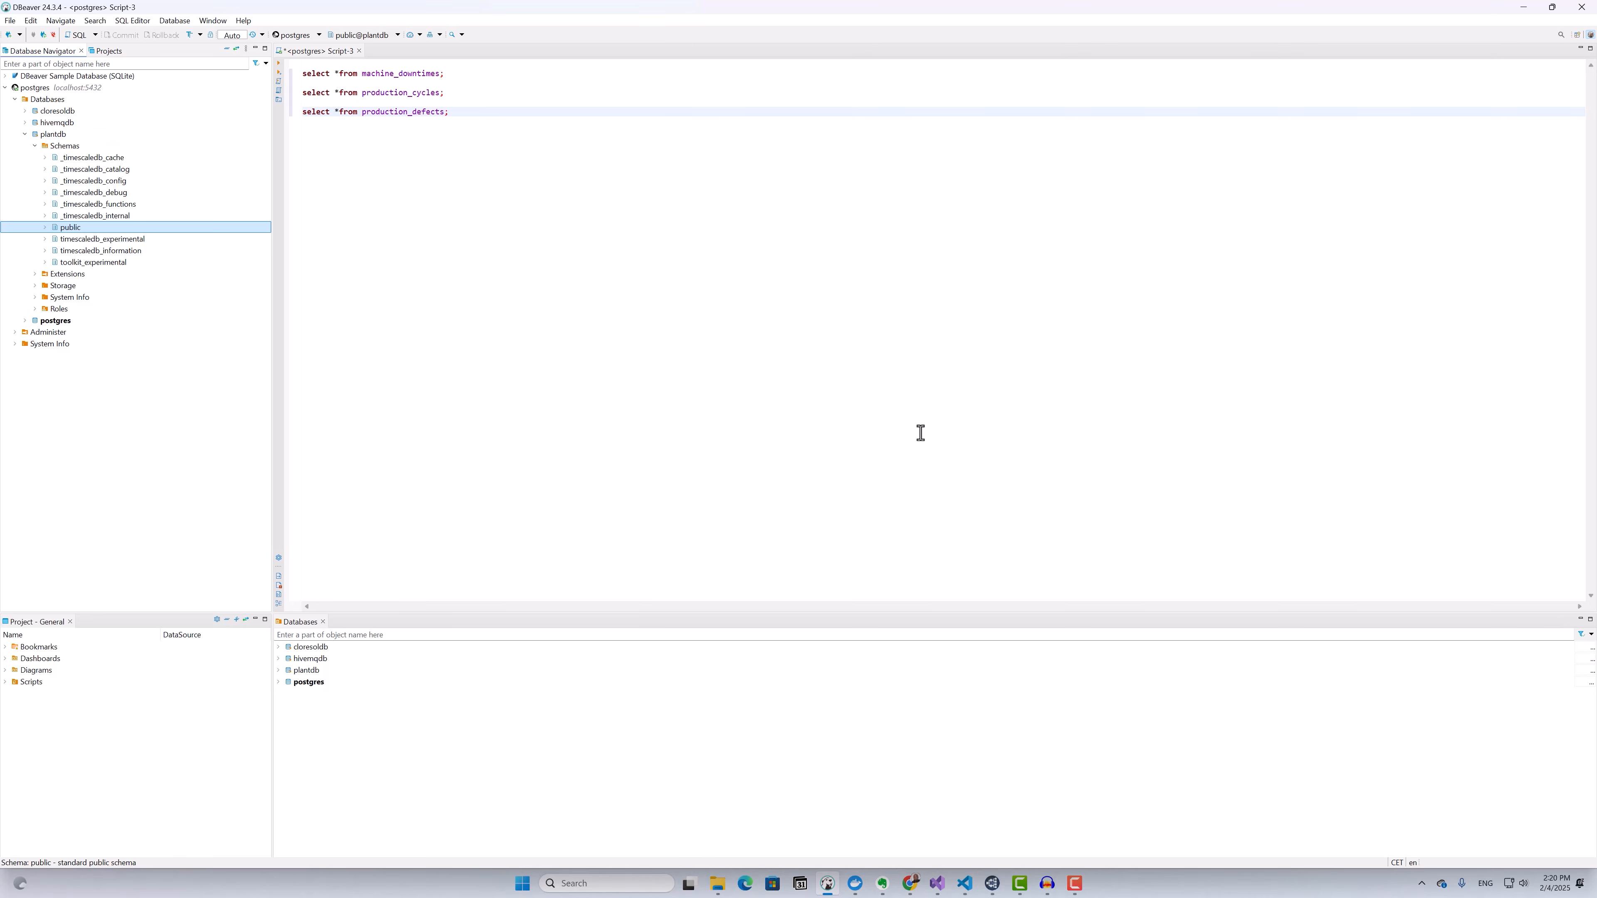
mouse_move(430, 159)
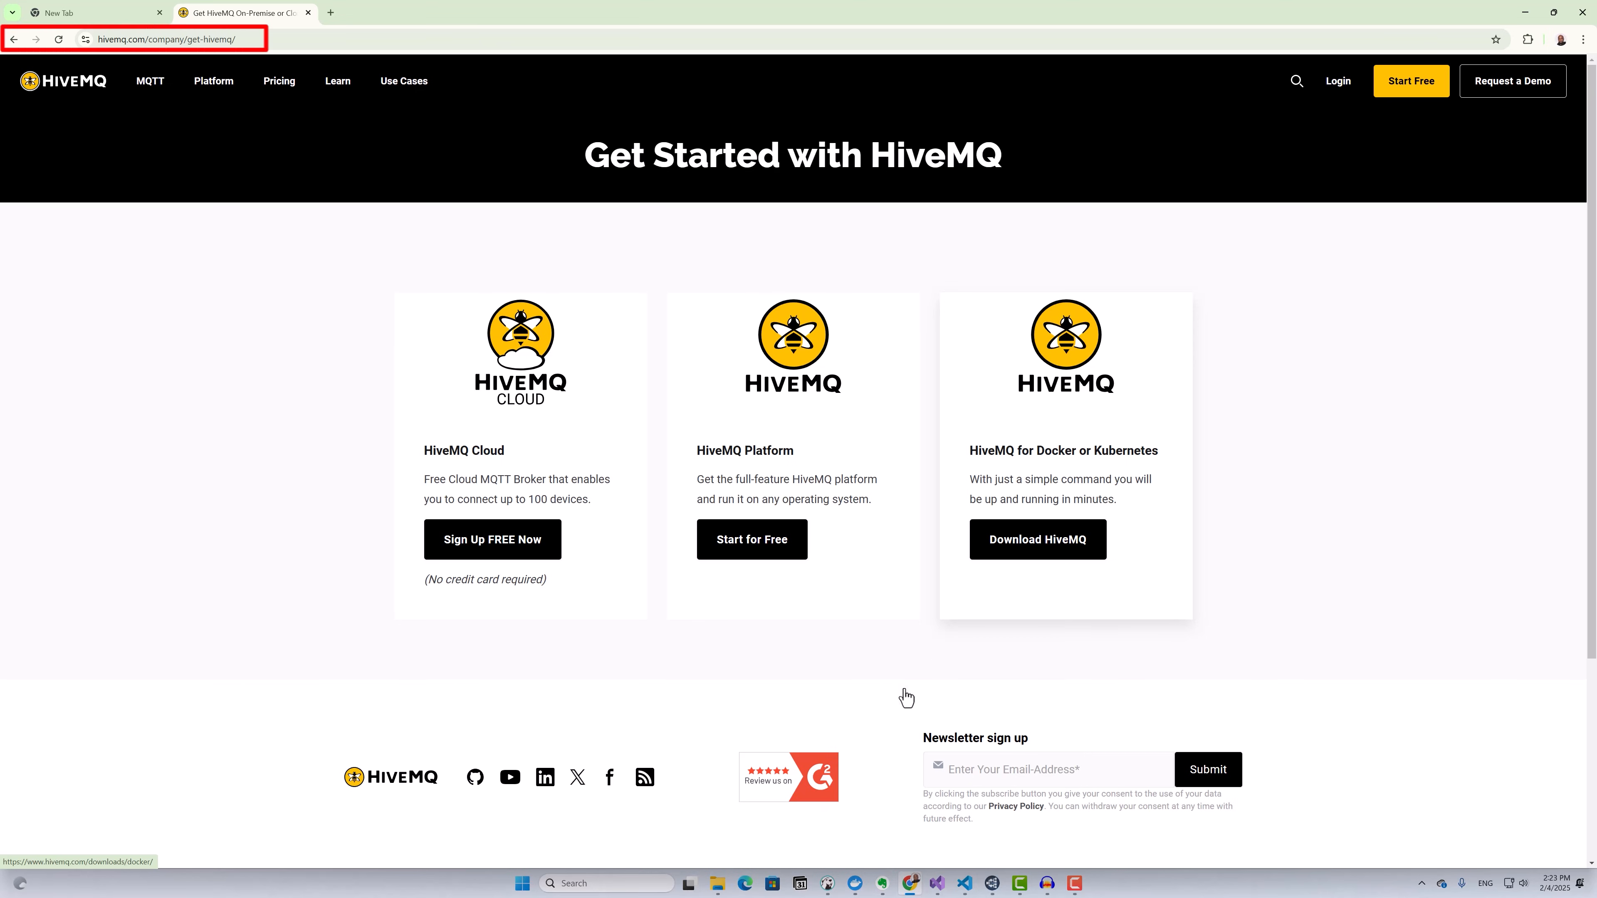
mouse_move(717, 883)
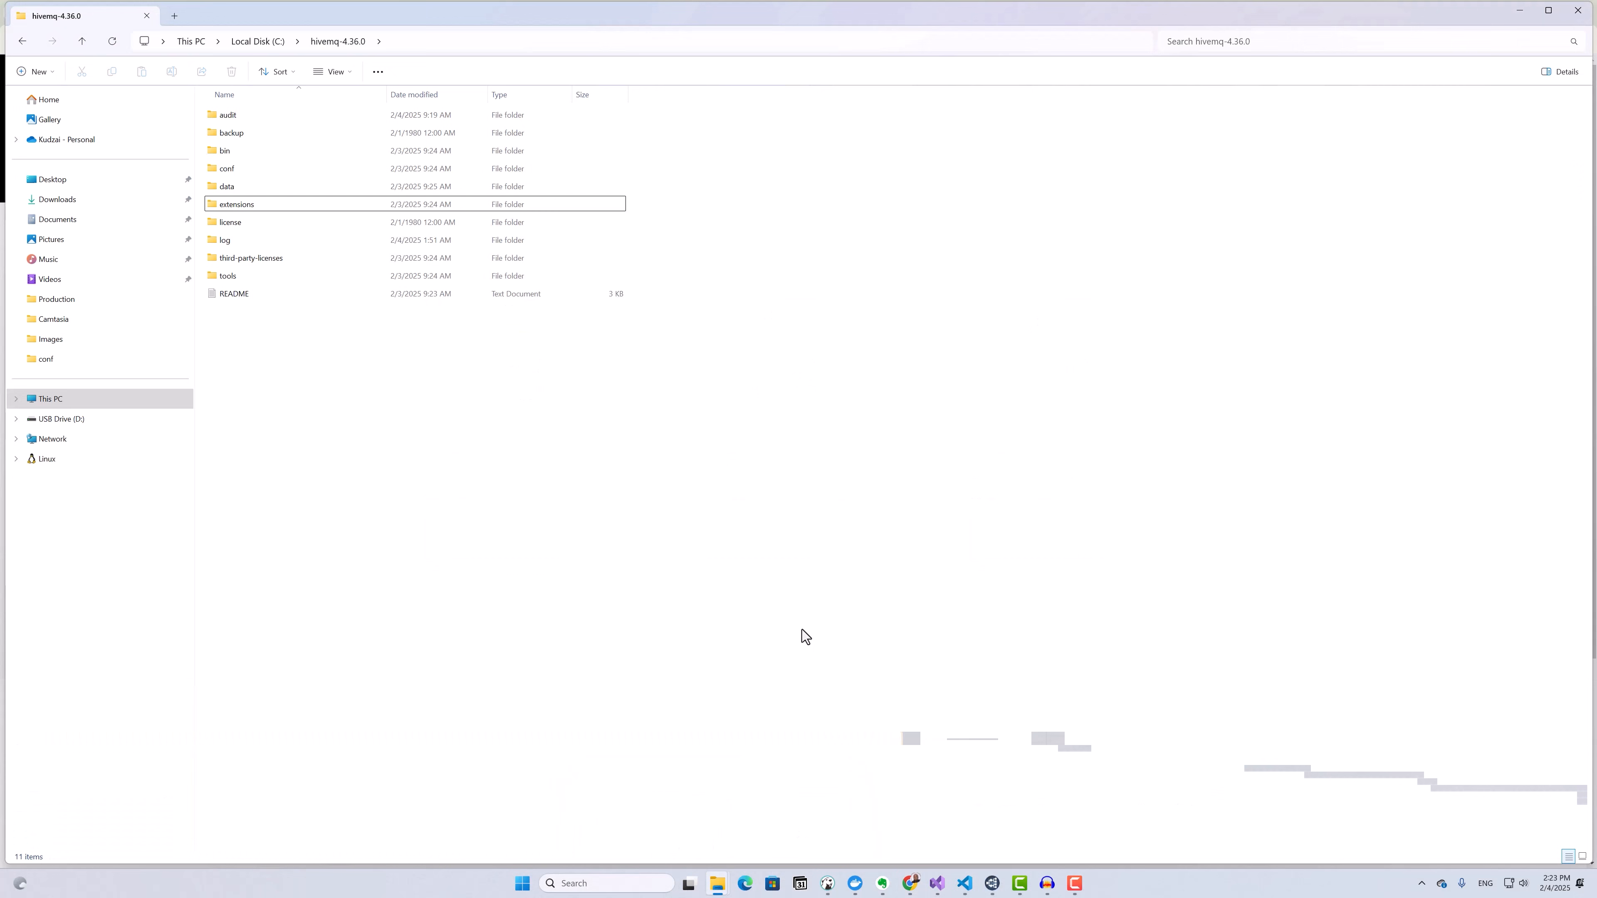
mouse_move(229, 154)
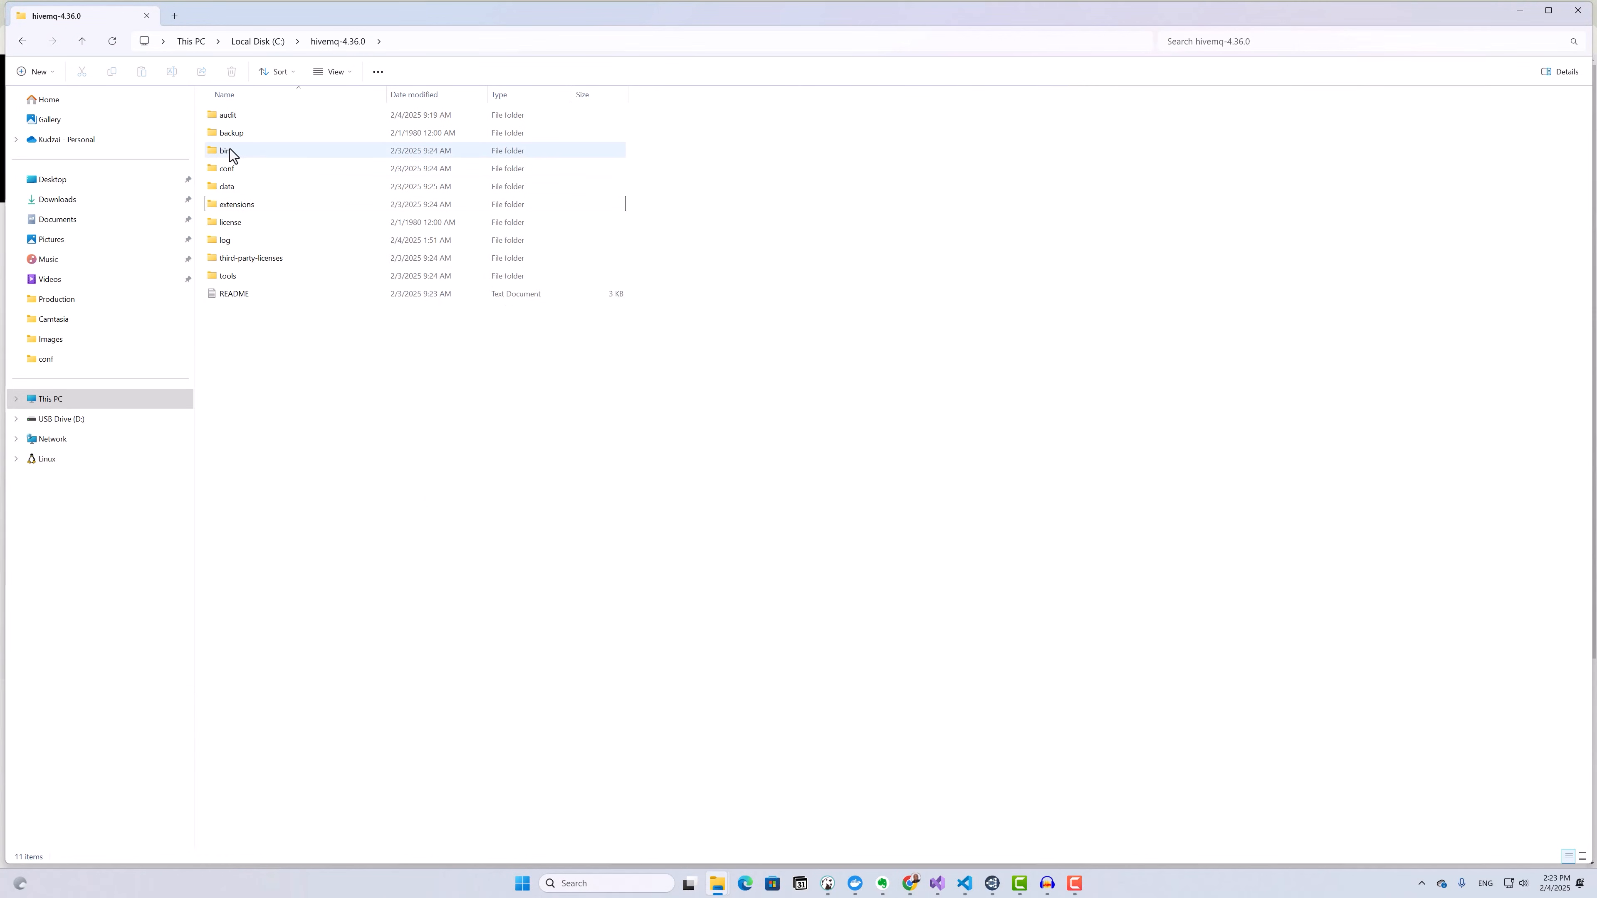
Step: Go into the bin folder of the hivemq-4.36.0 installation to reach the start script
double_click(223, 150)
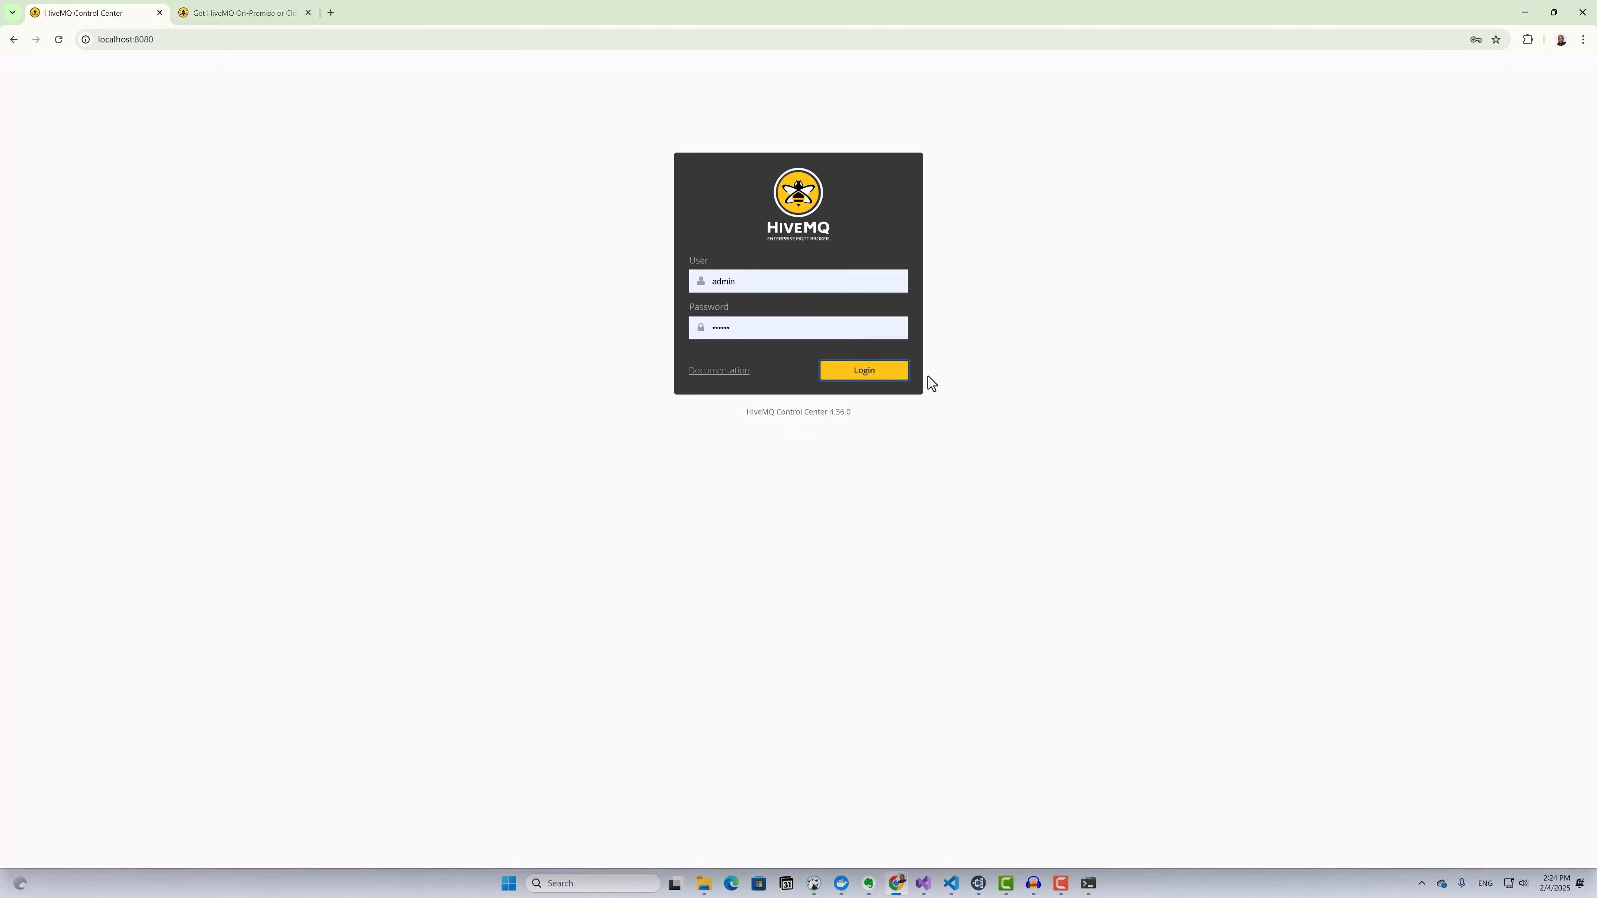
Step: Log in, switch to the beta Control Center, sign in and view Integrations > Installed
click(863, 370)
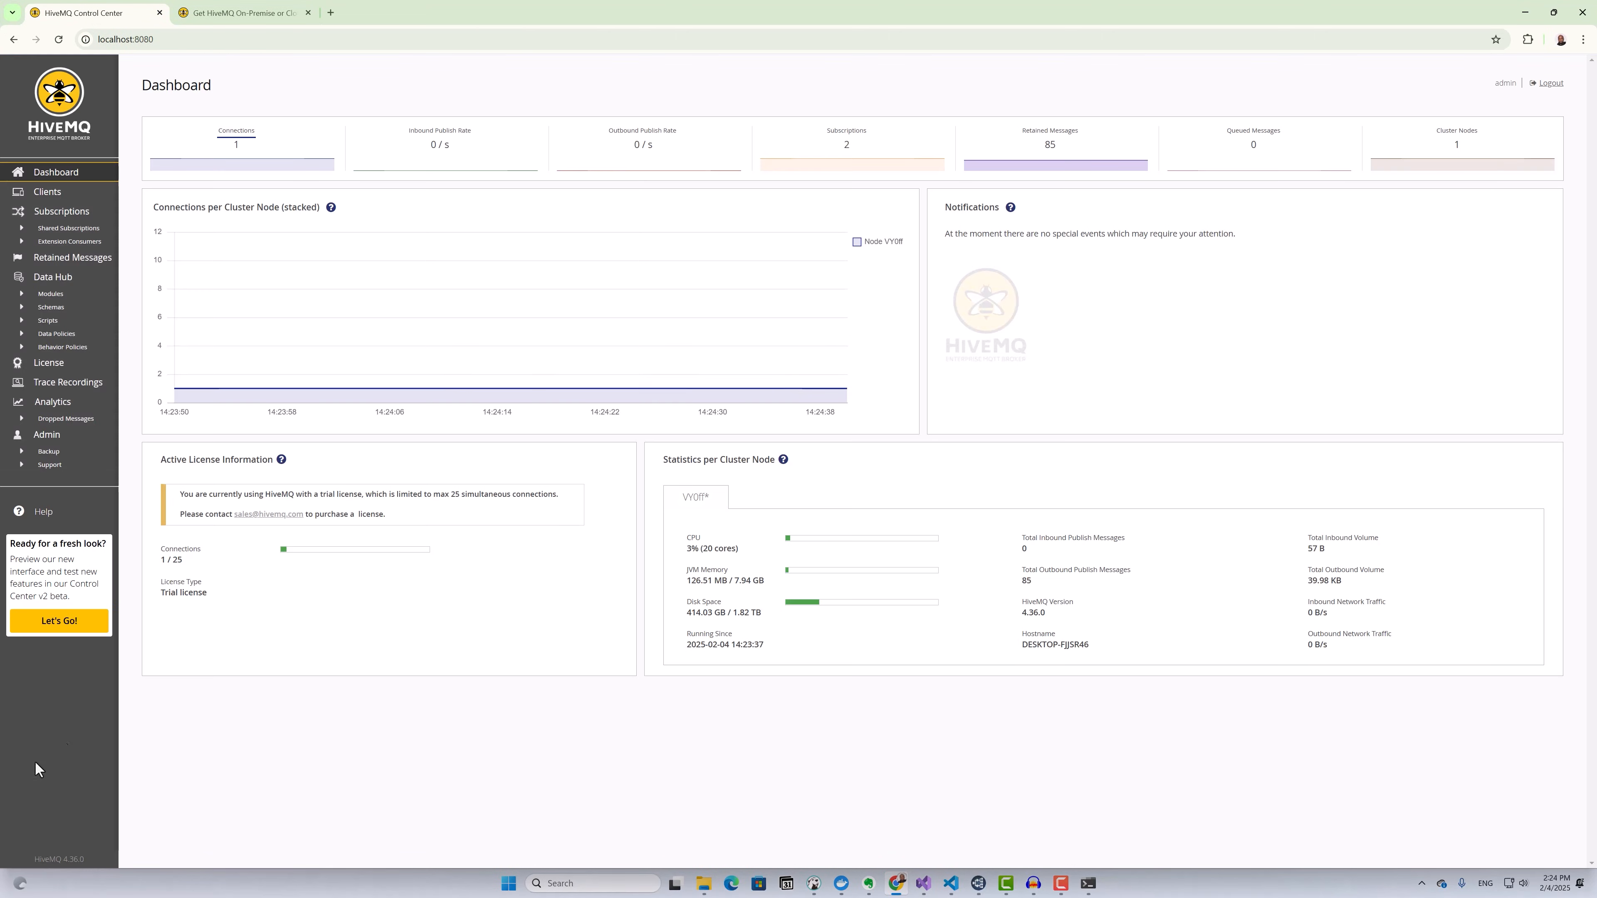
click(59, 620)
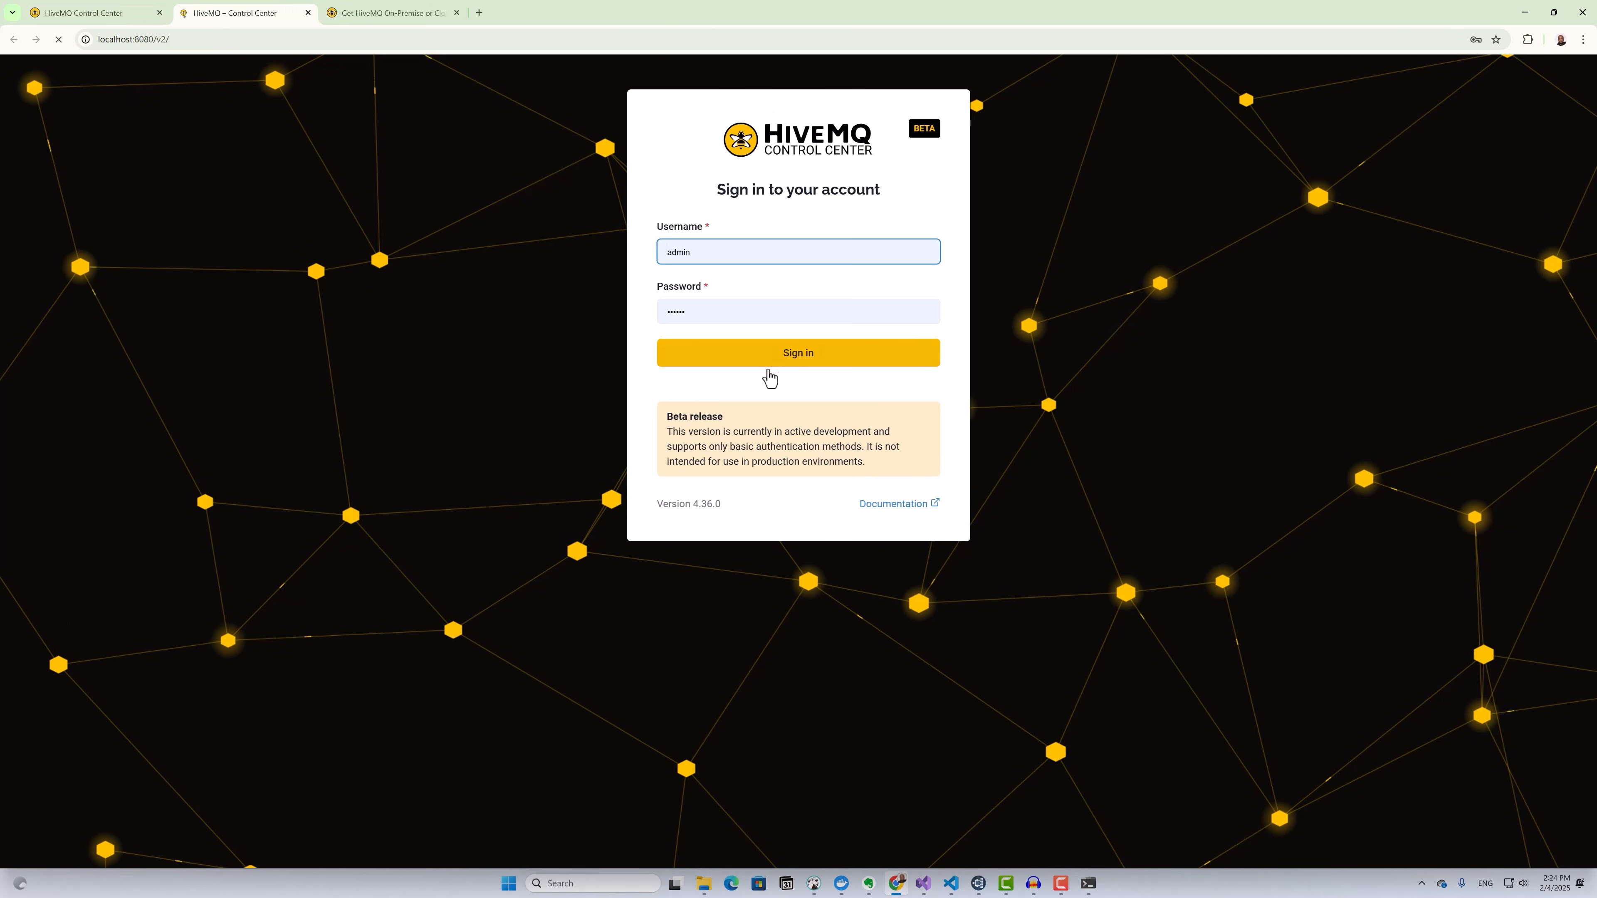
click(798, 352)
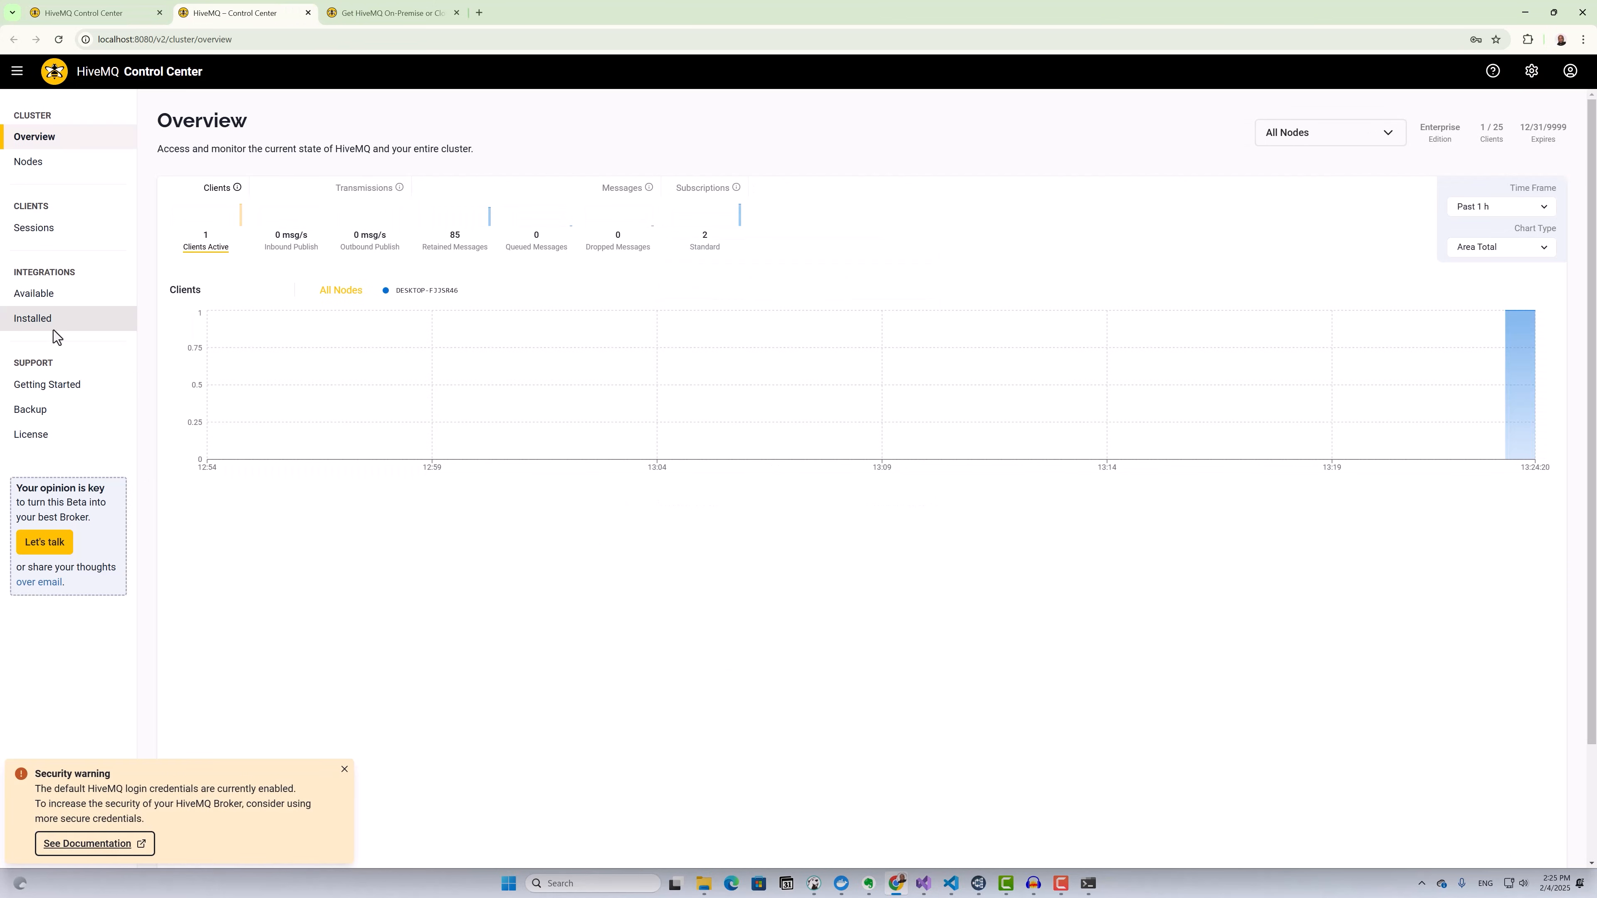
click(33, 318)
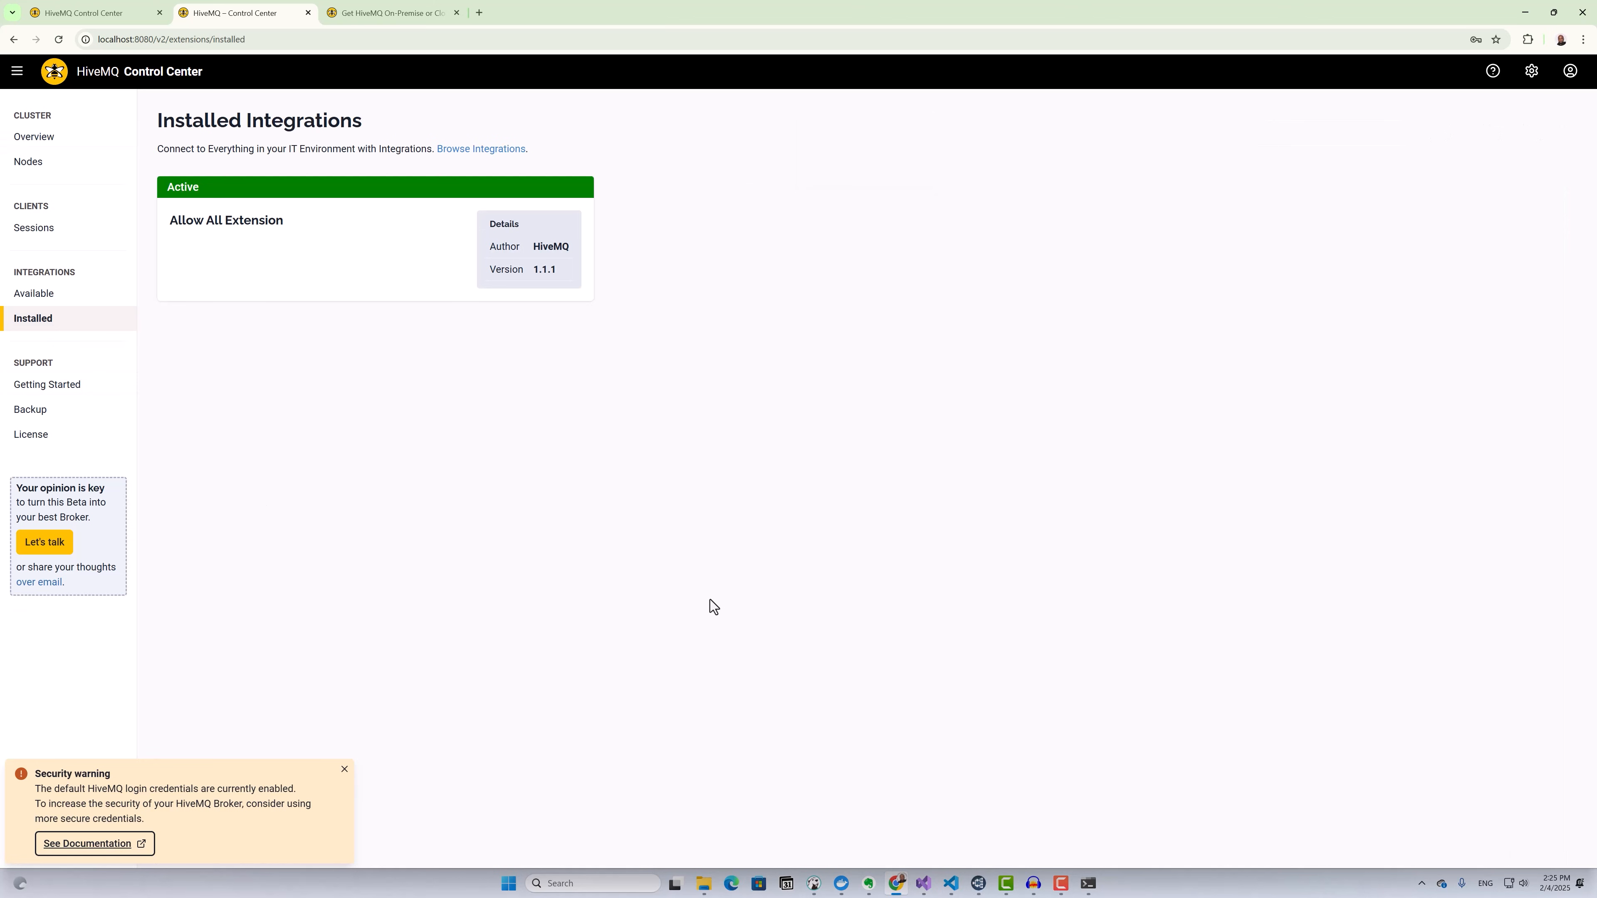
mouse_move(1045, 892)
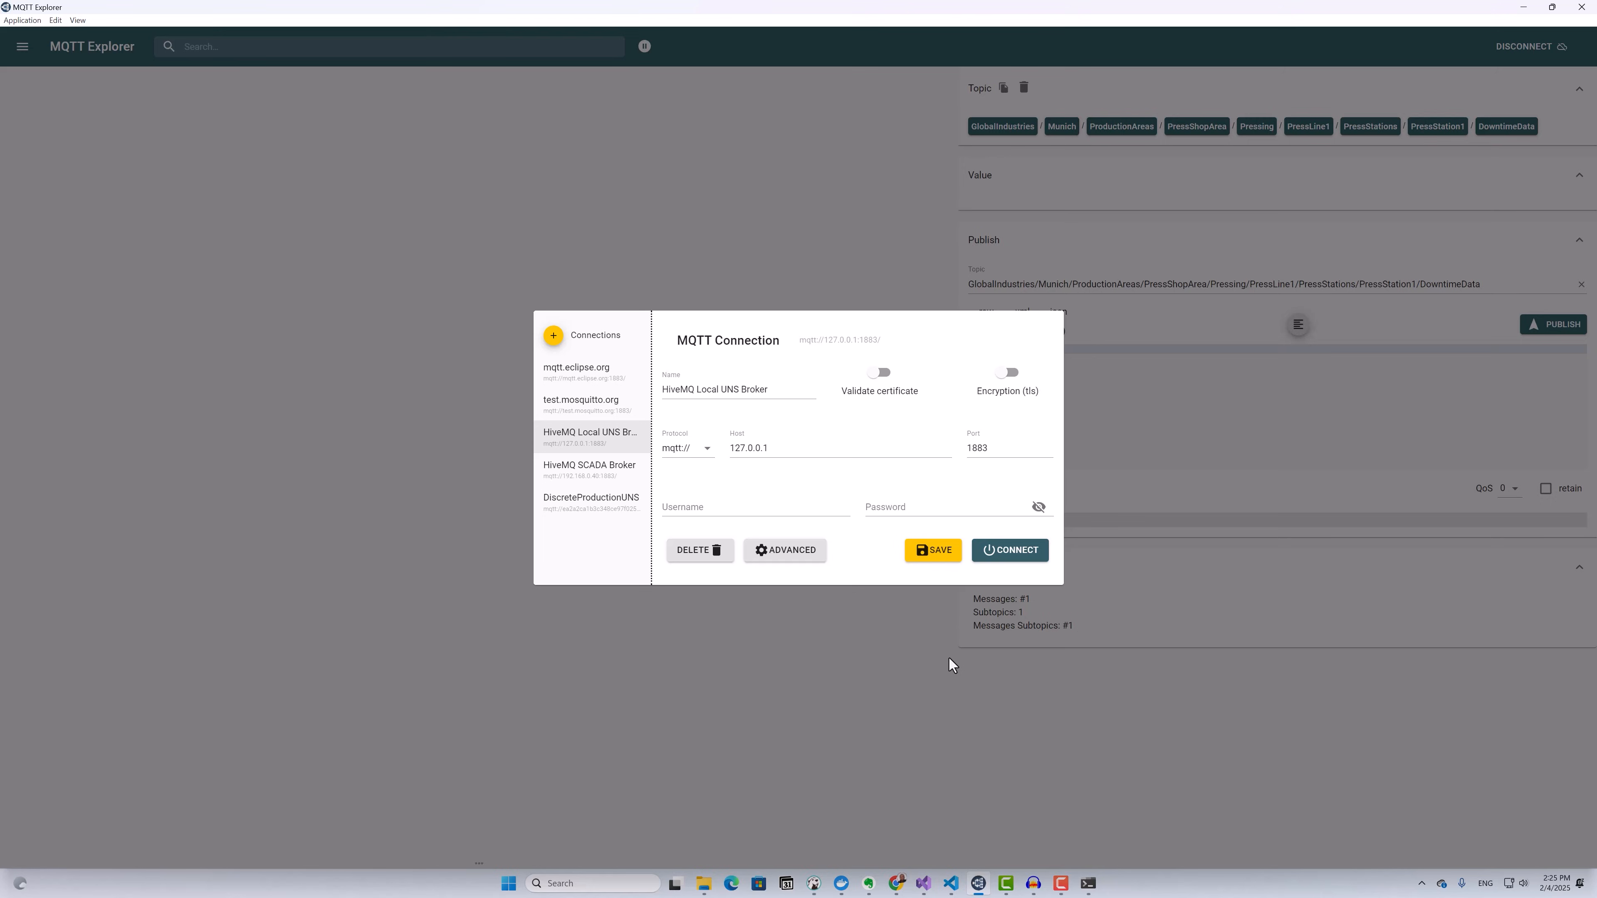
mouse_move(764, 490)
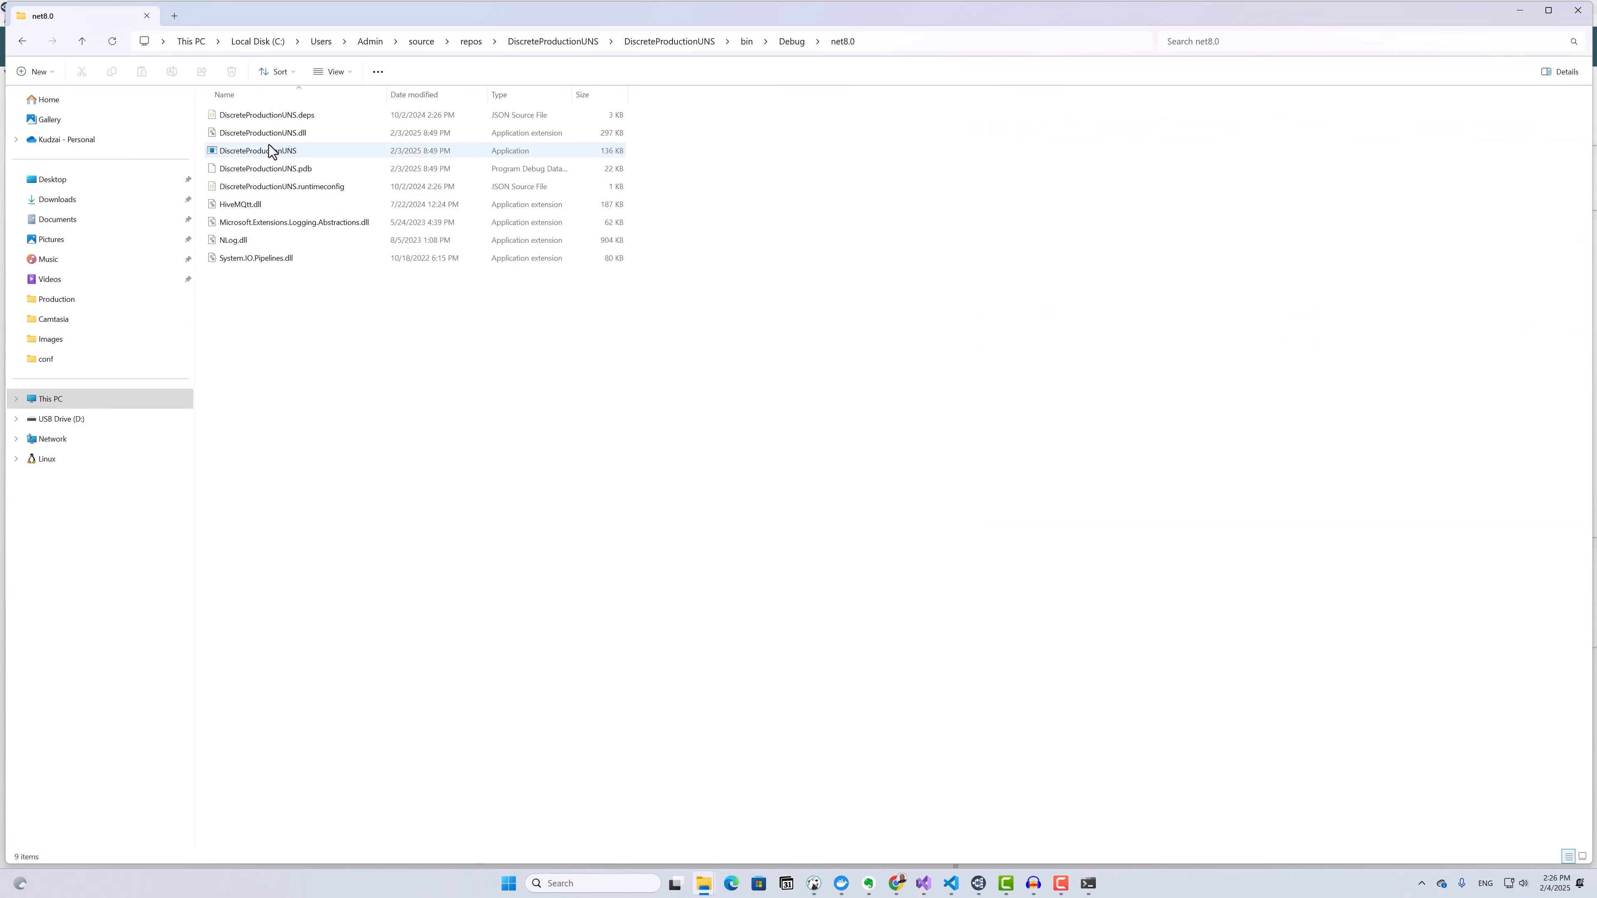
Step: Launch the DiscreteProductionUNS simulator from the net8.0 folder
double_click(252, 150)
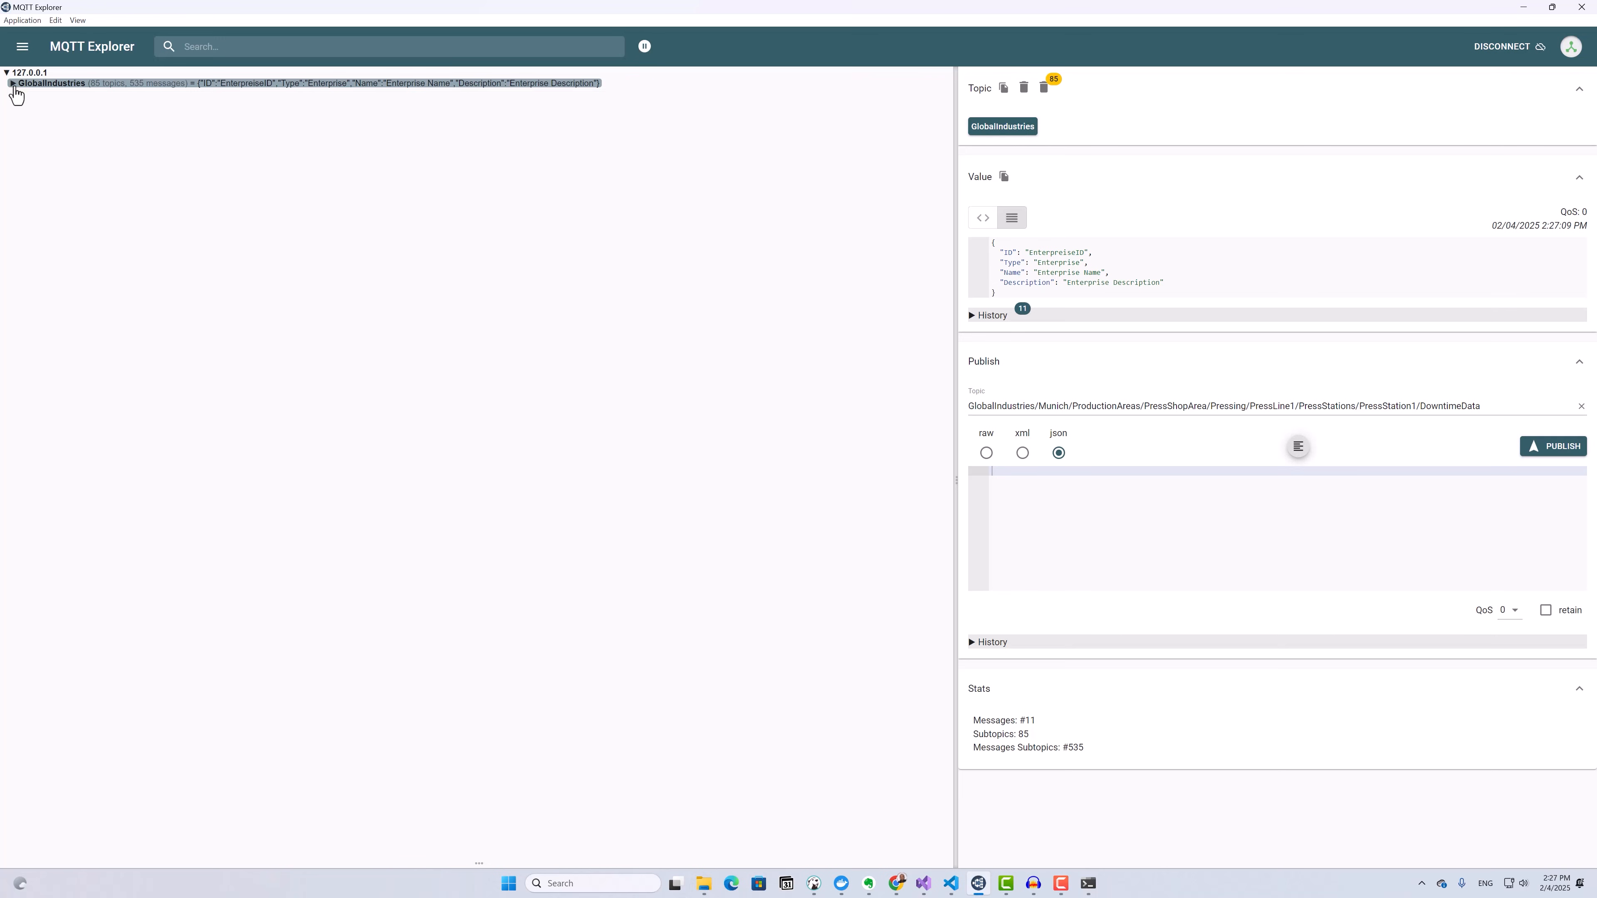
Step: Expand GlobalIndustries down through ProductionAreas, Pressing, PressLine1 to PressStations
click(12, 83)
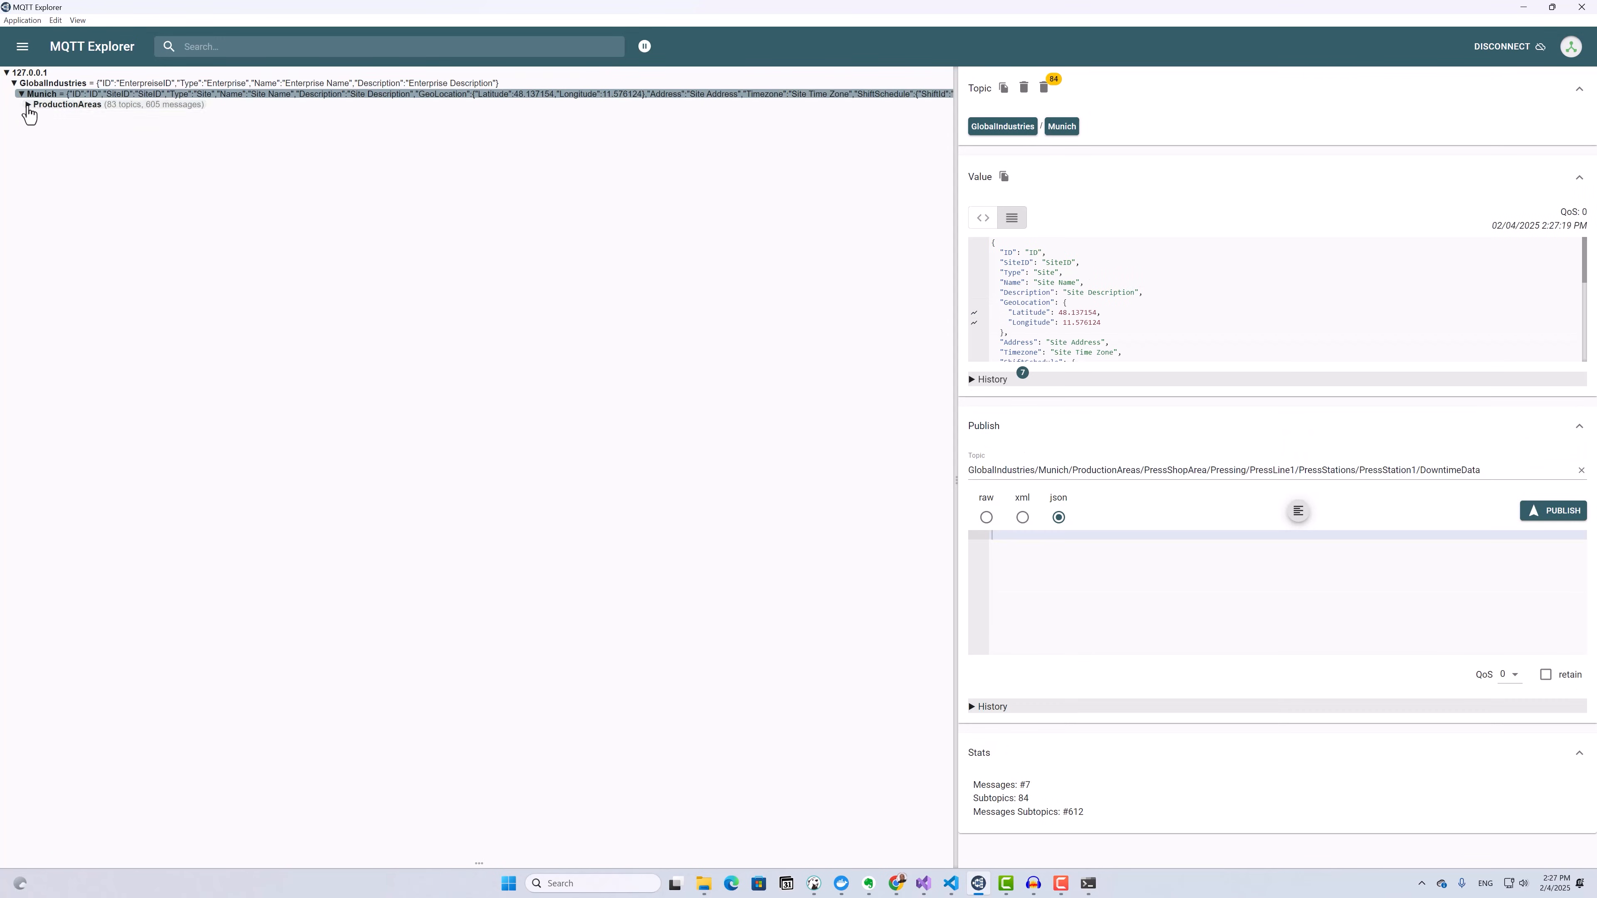
click(29, 105)
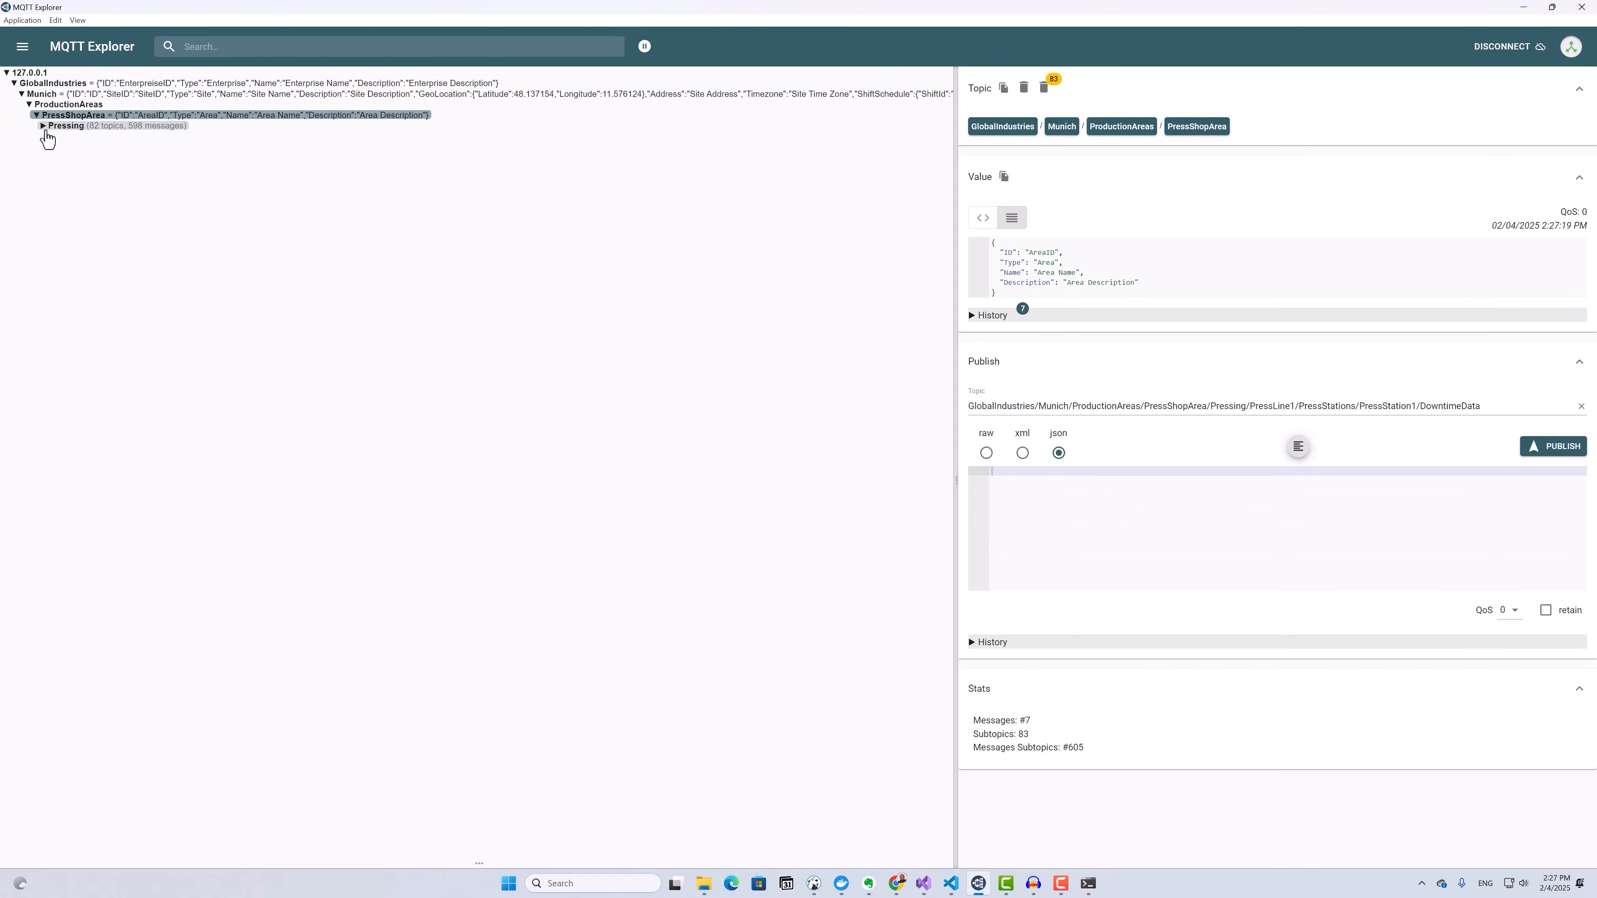
click(43, 124)
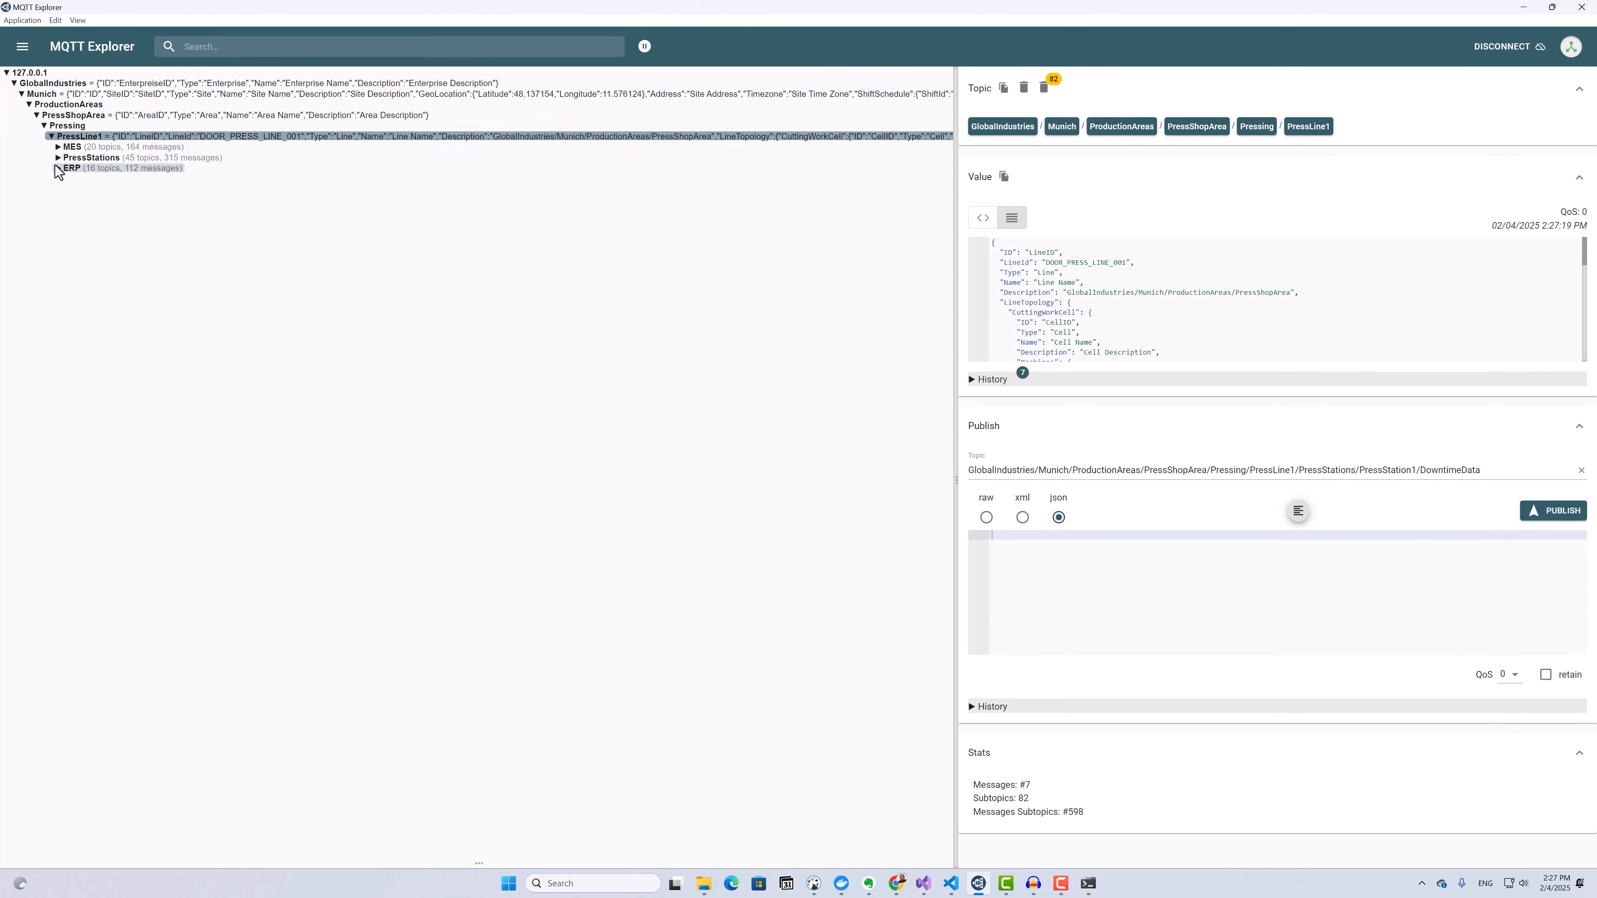
click(58, 158)
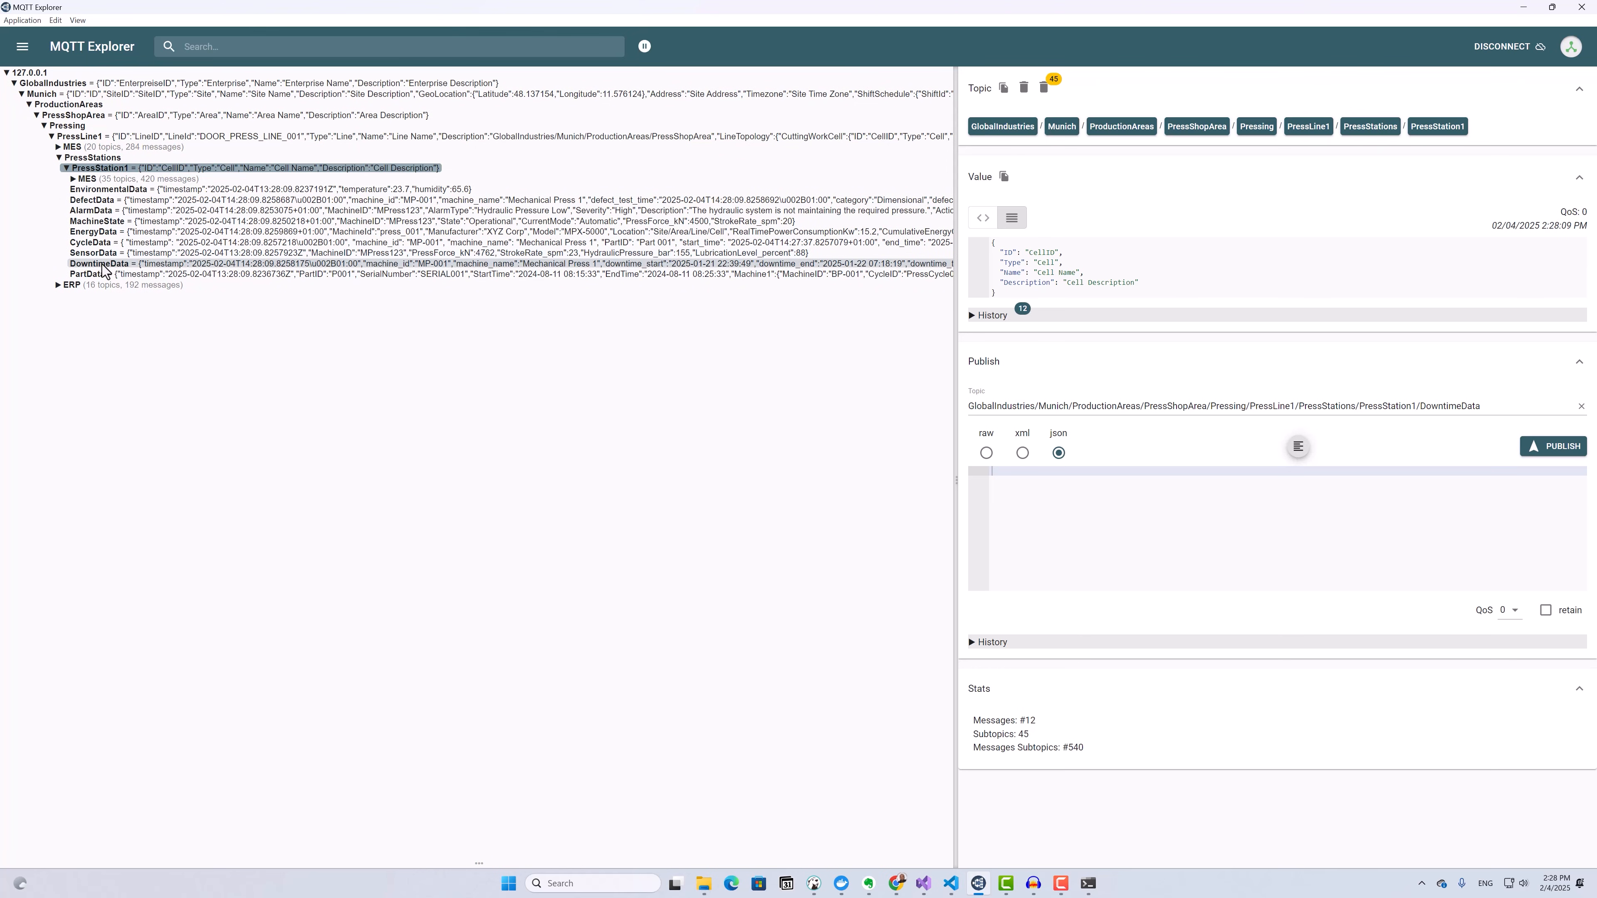
Step: Inspect the DowntimeData, CycleData and DefectData payloads of PressStation1
click(100, 263)
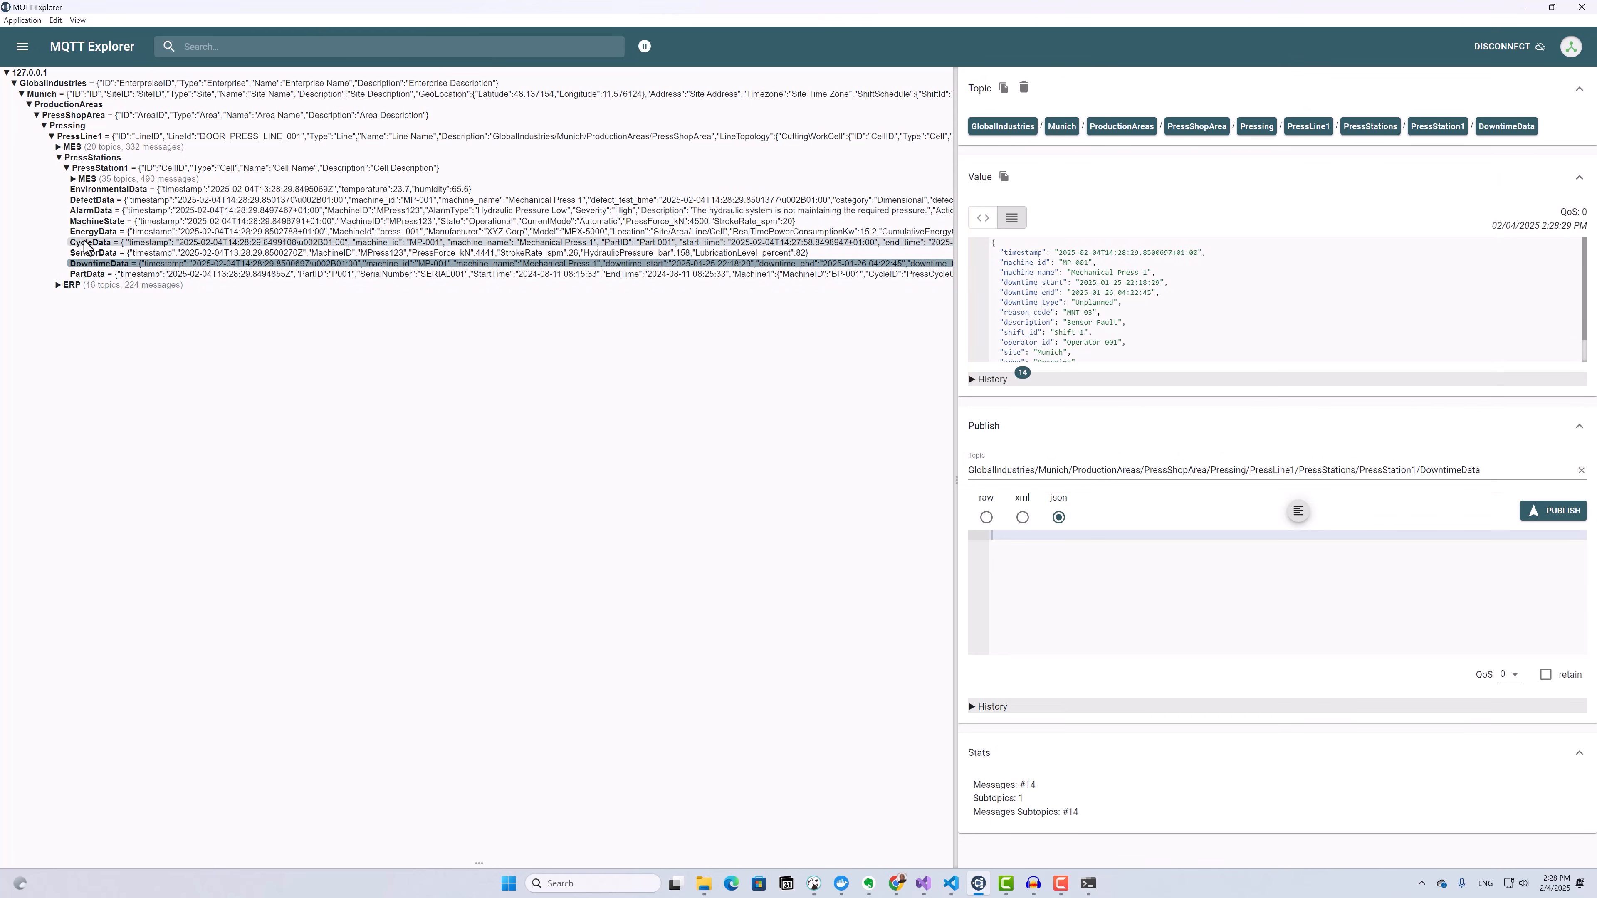
click(89, 243)
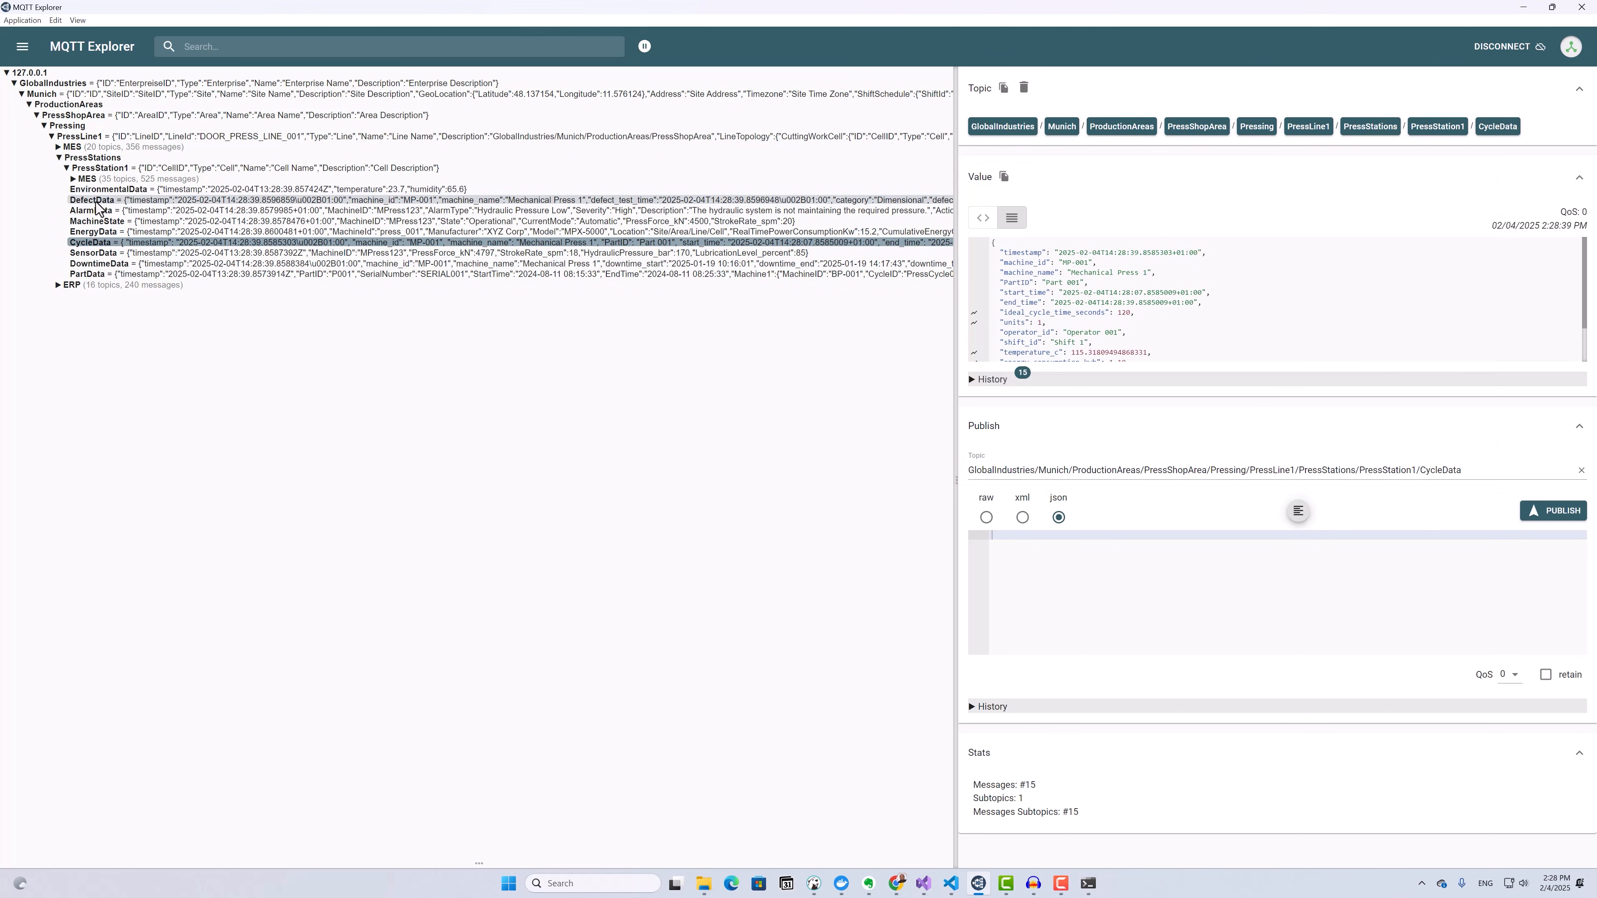
click(93, 200)
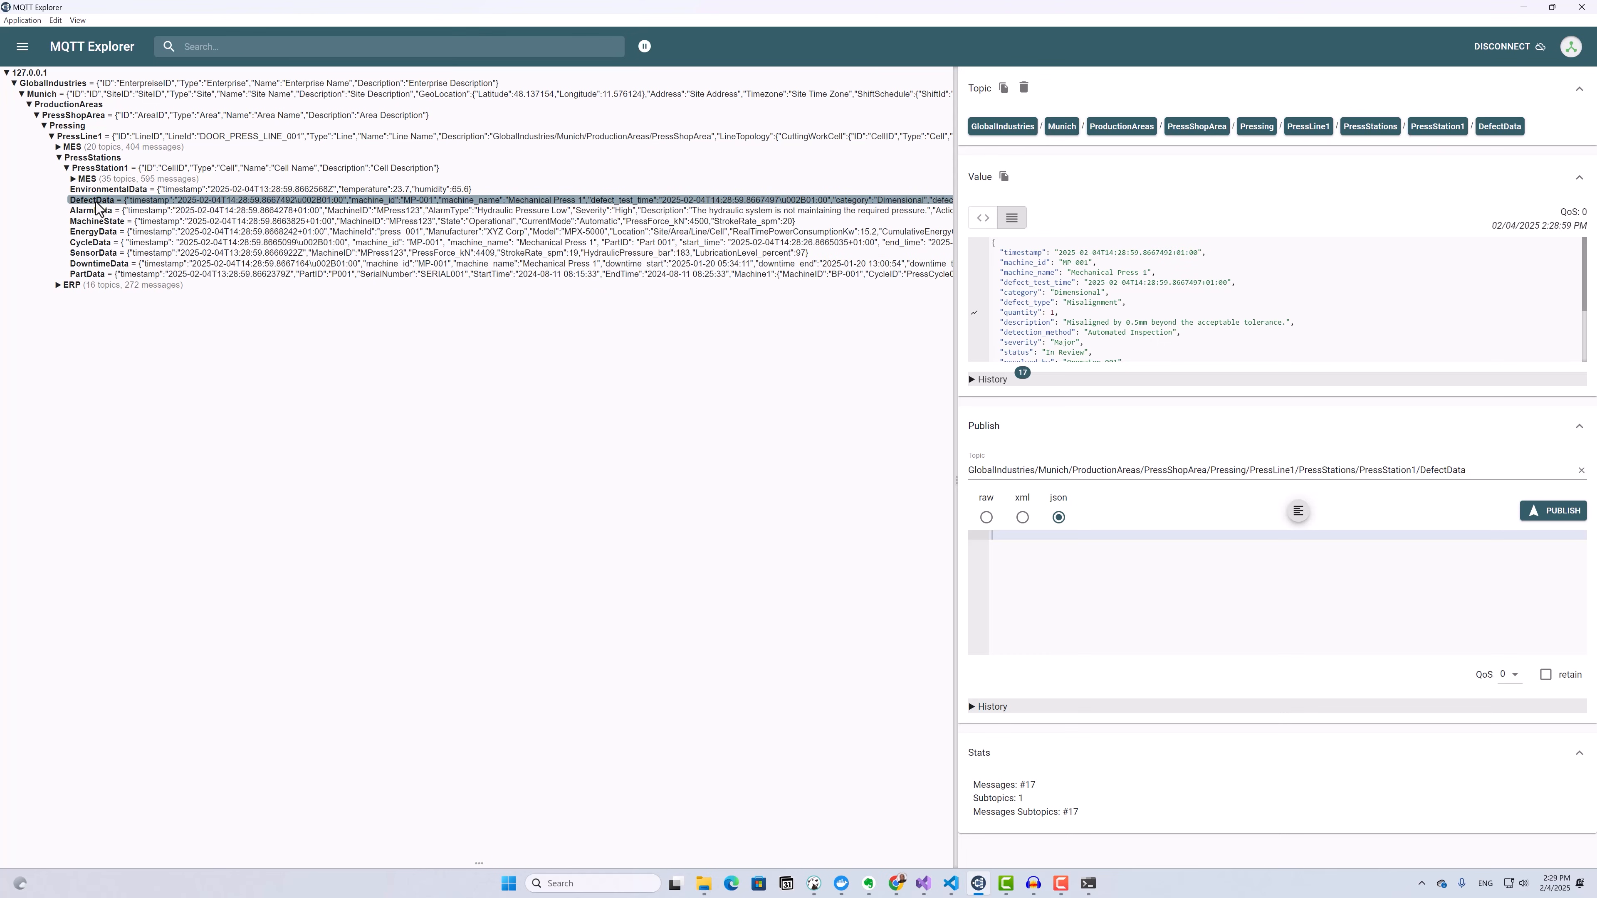
mouse_move(703, 883)
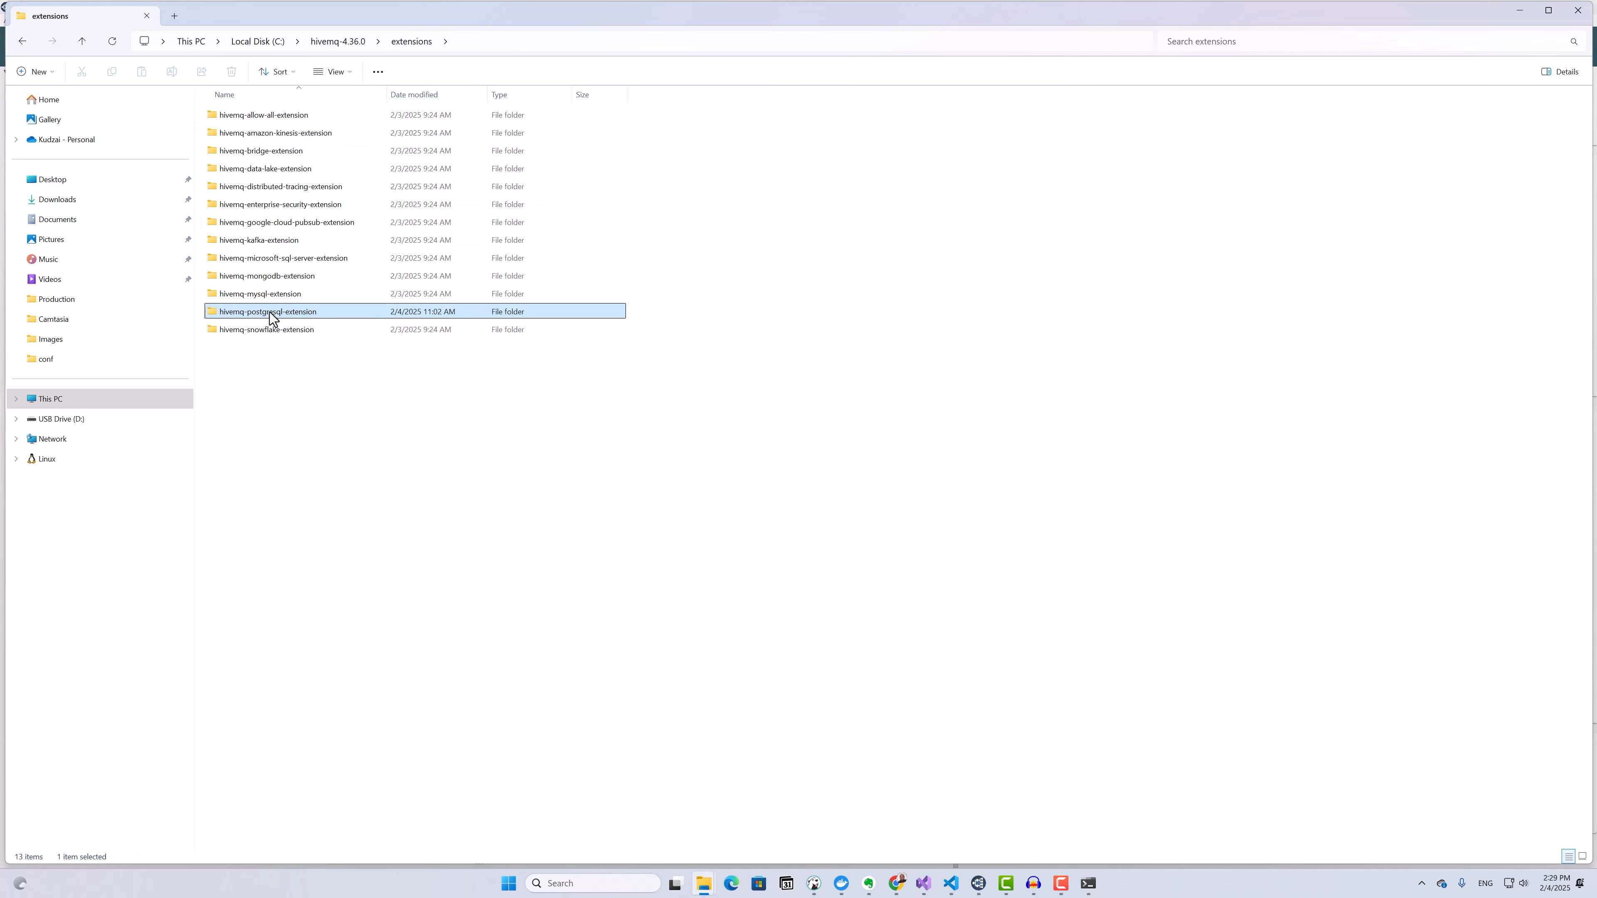
Step: Go into hivemq-postgresql-extension and then its conf folder
double_click(268, 311)
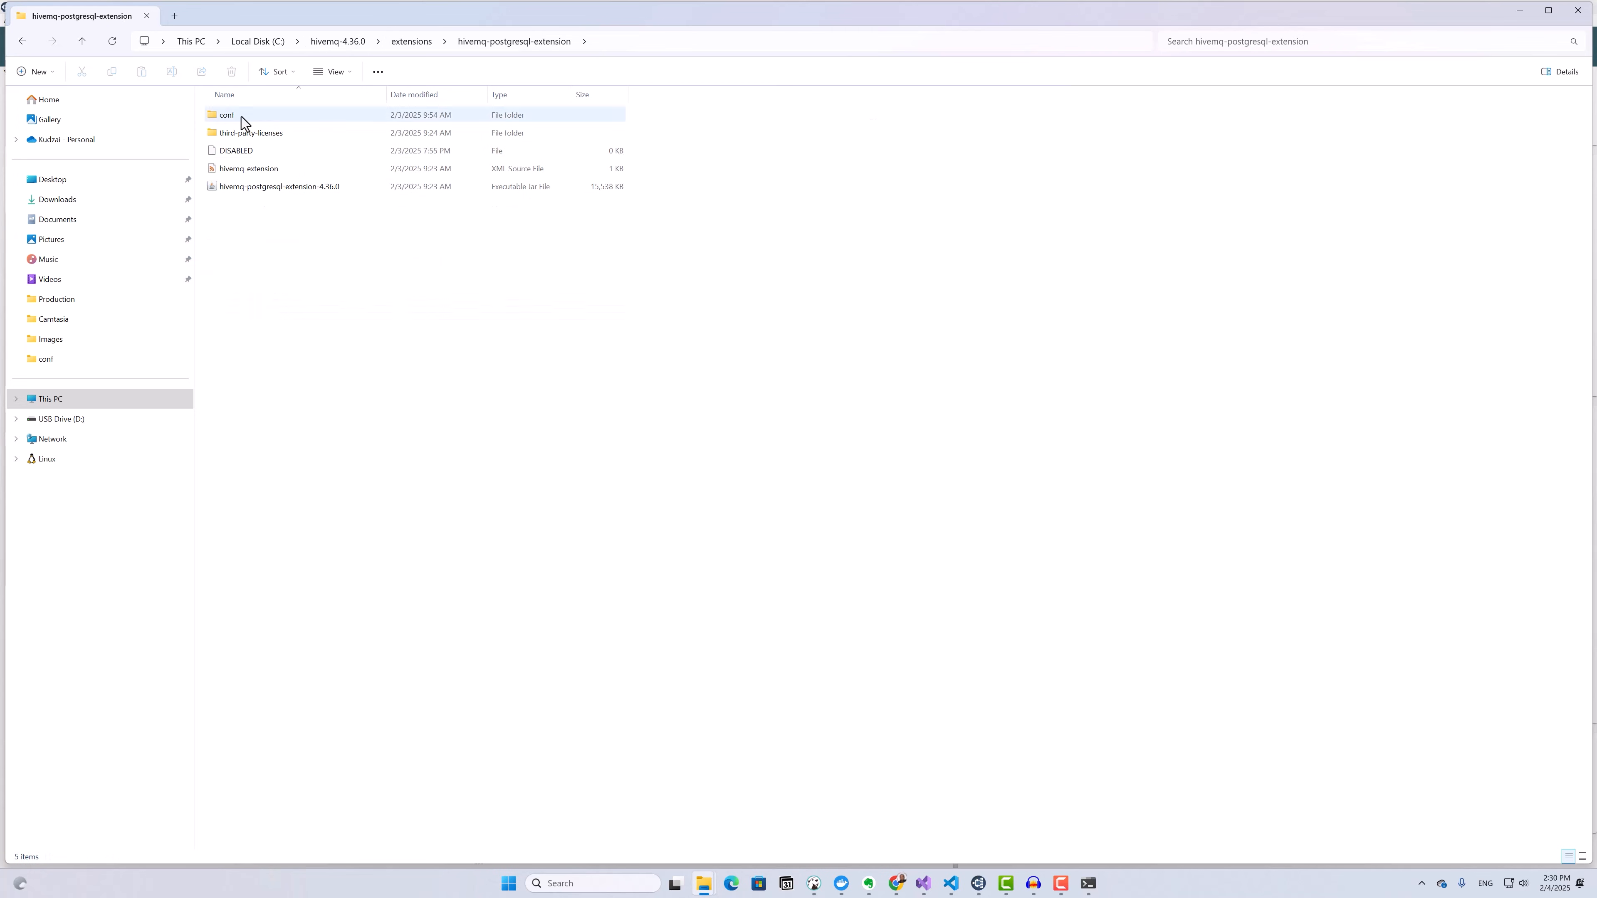
double_click(226, 115)
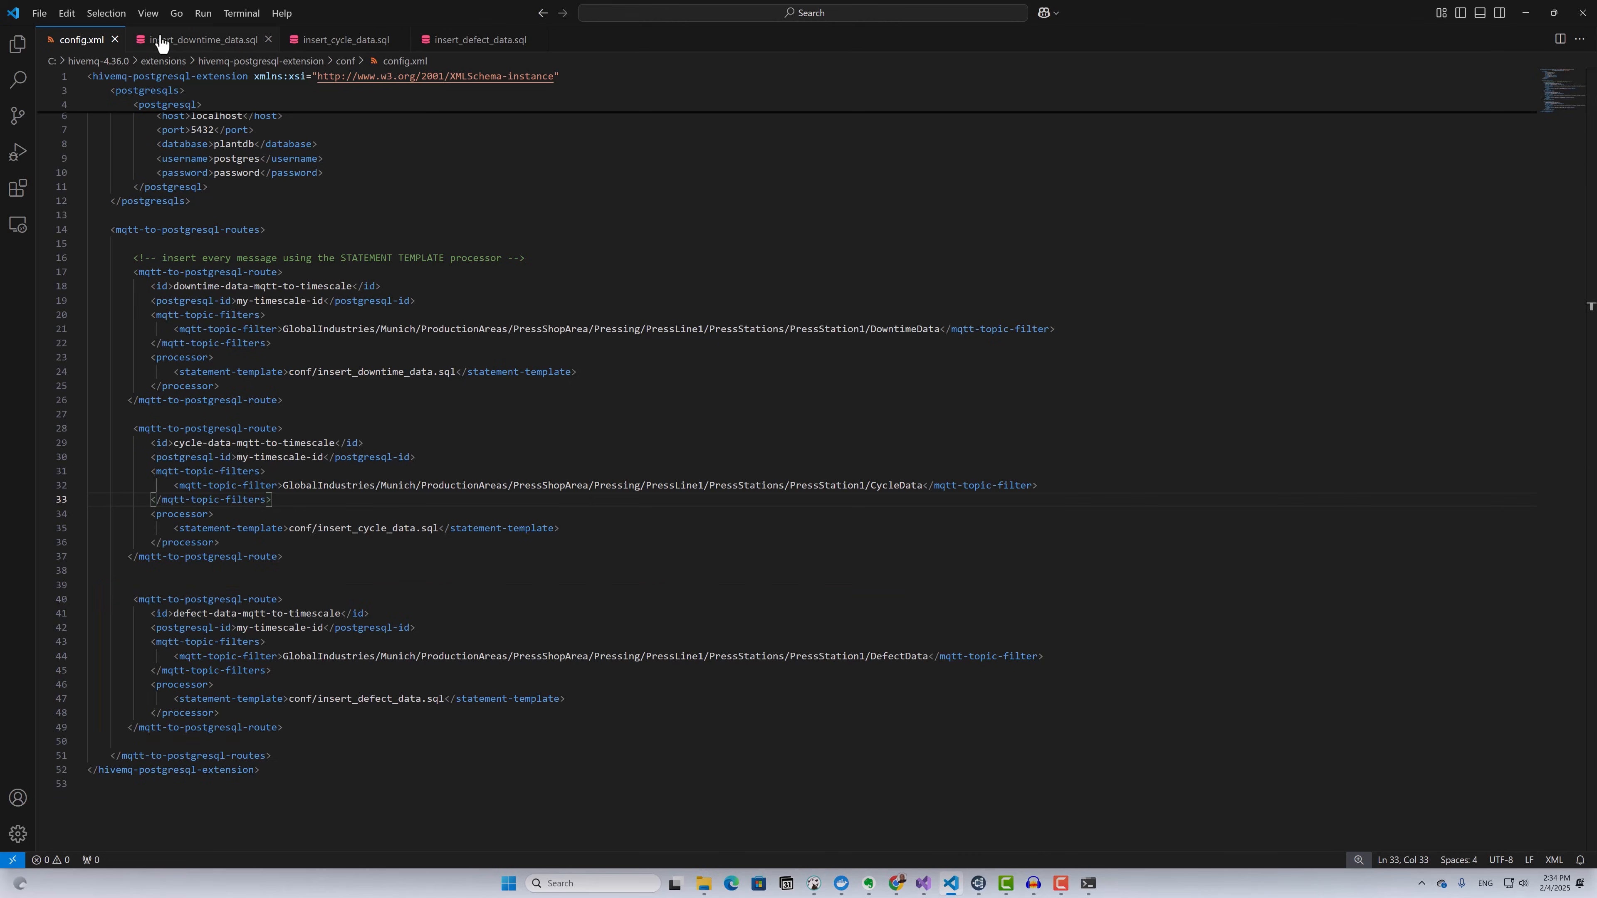
Step: Show the insert_downtime_data.sql template that inserts payload fields into machine_downtimes
click(178, 39)
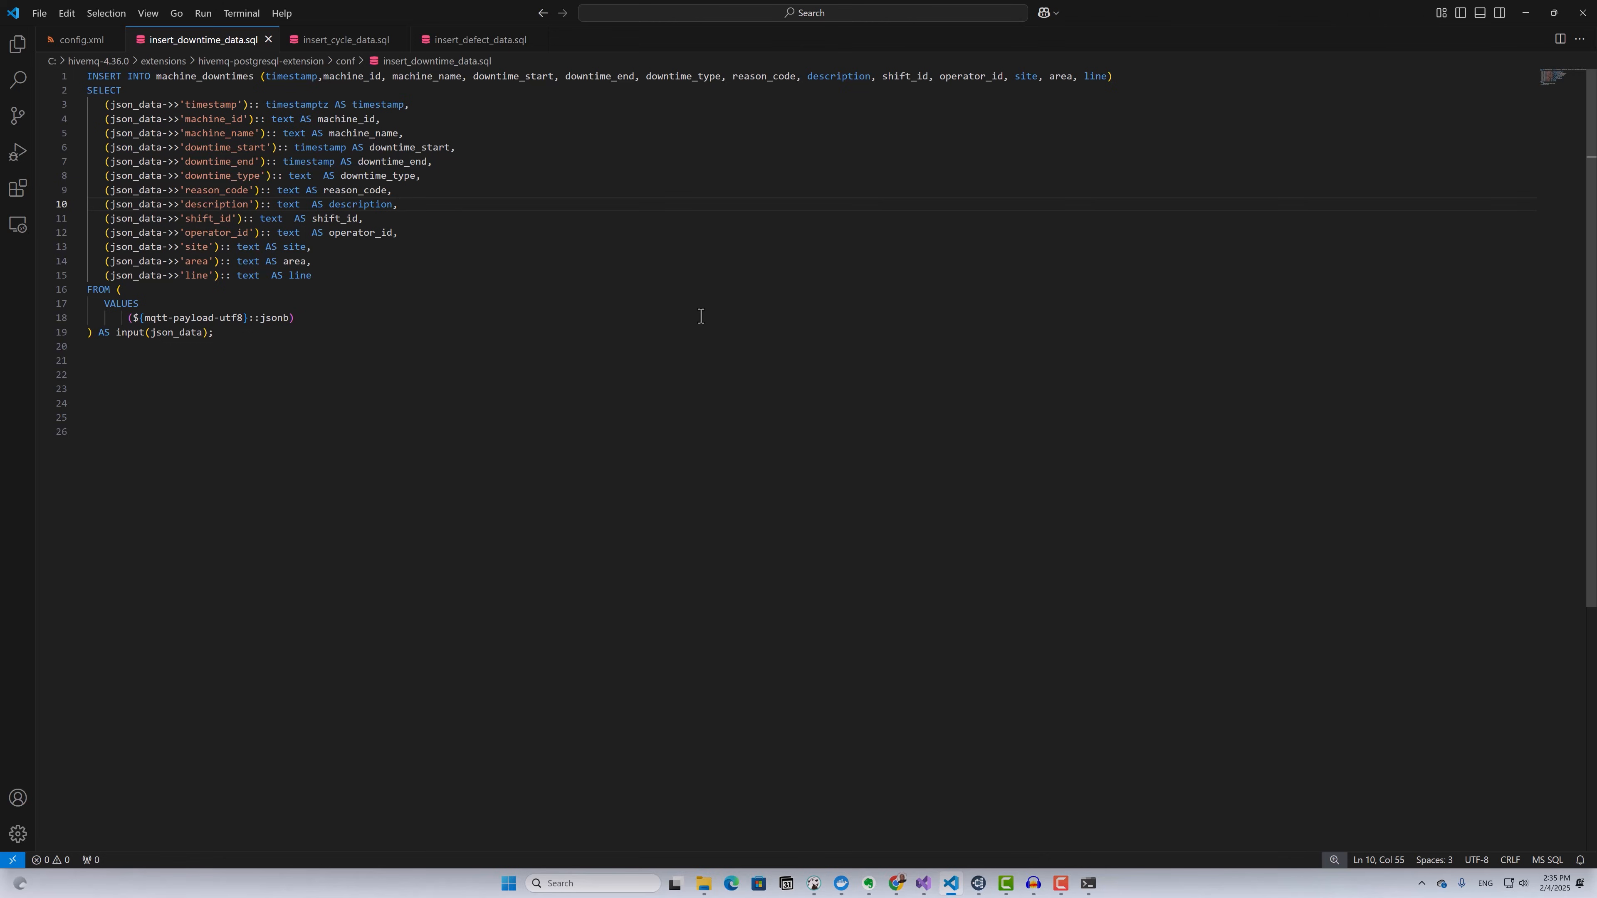
Step: Delete the DISABLED marker file from the PostgreSQL extension folder and return to Control Center
click(704, 883)
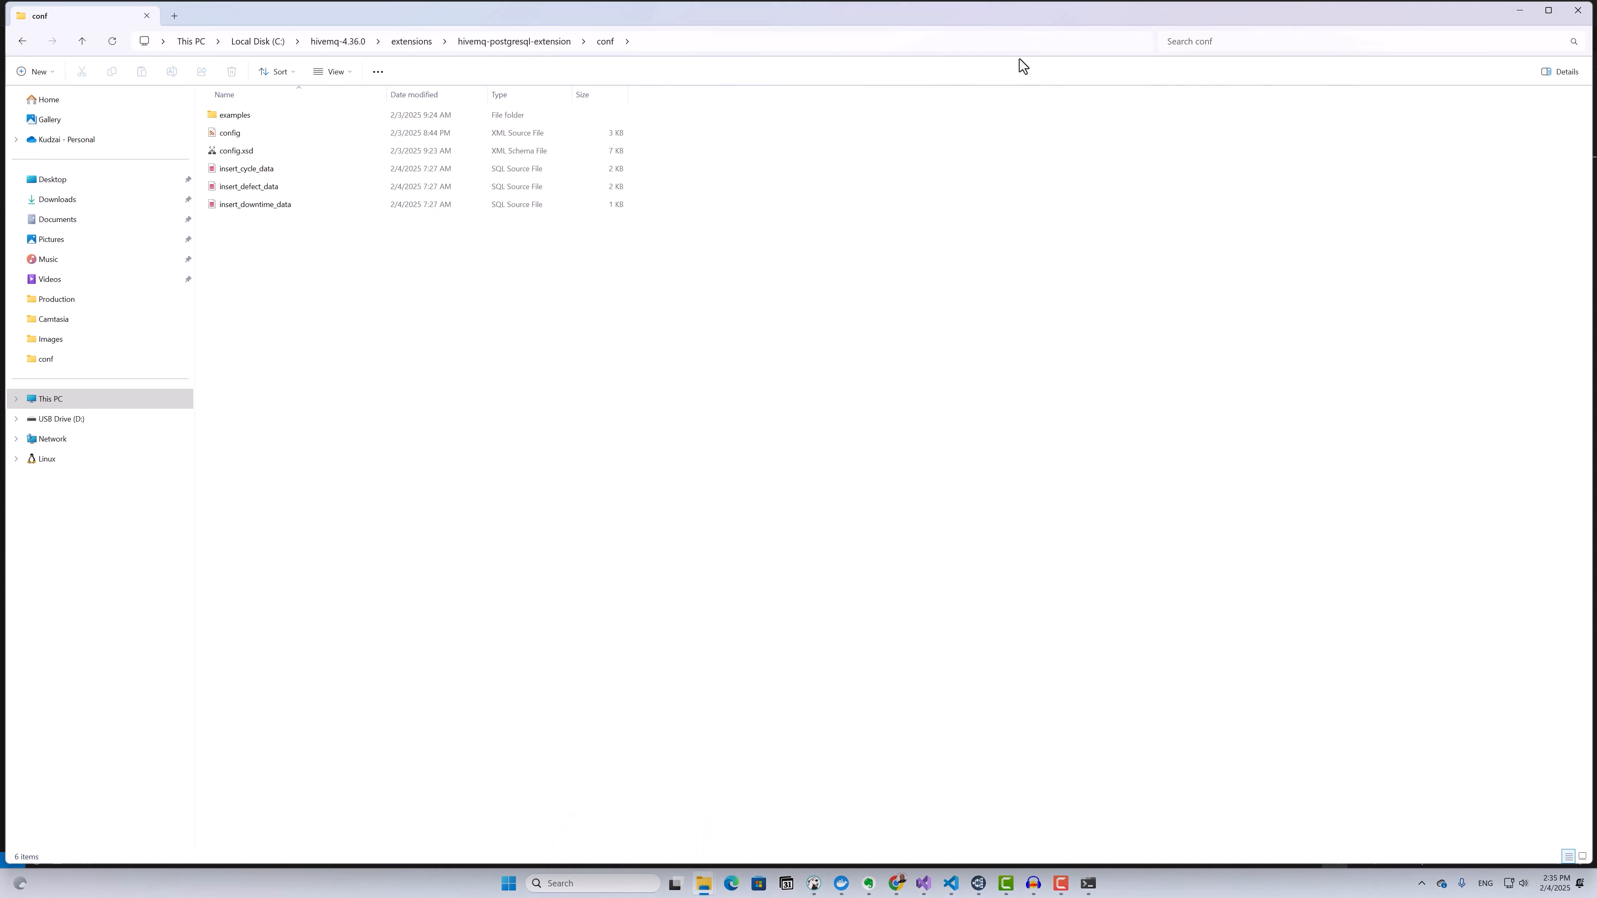
mouse_move(636, 57)
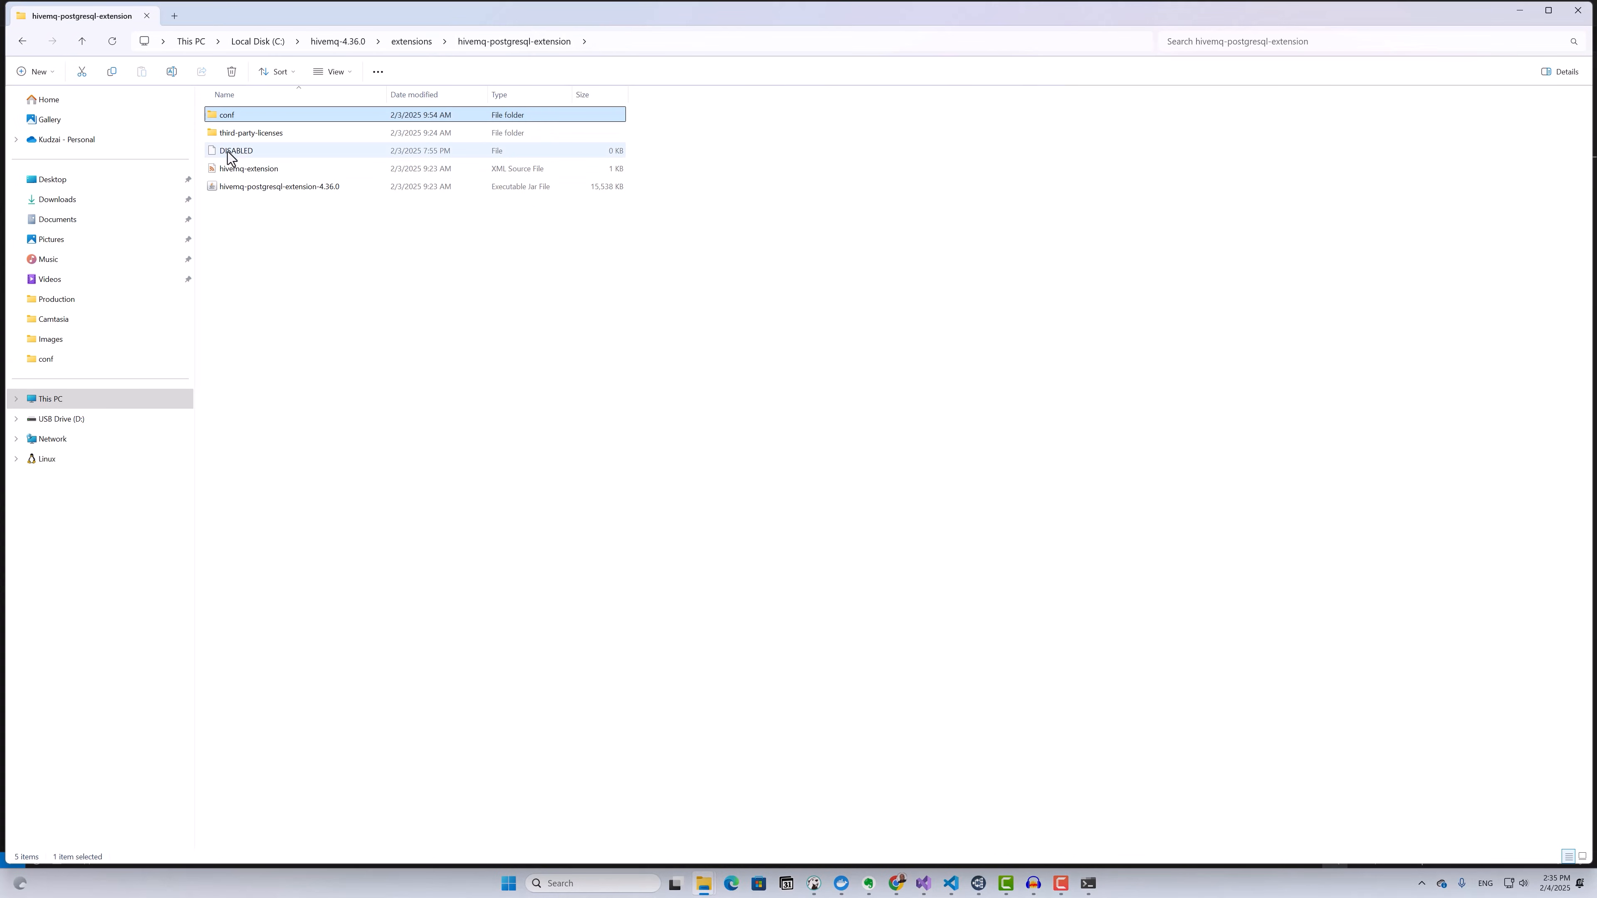
click(236, 150)
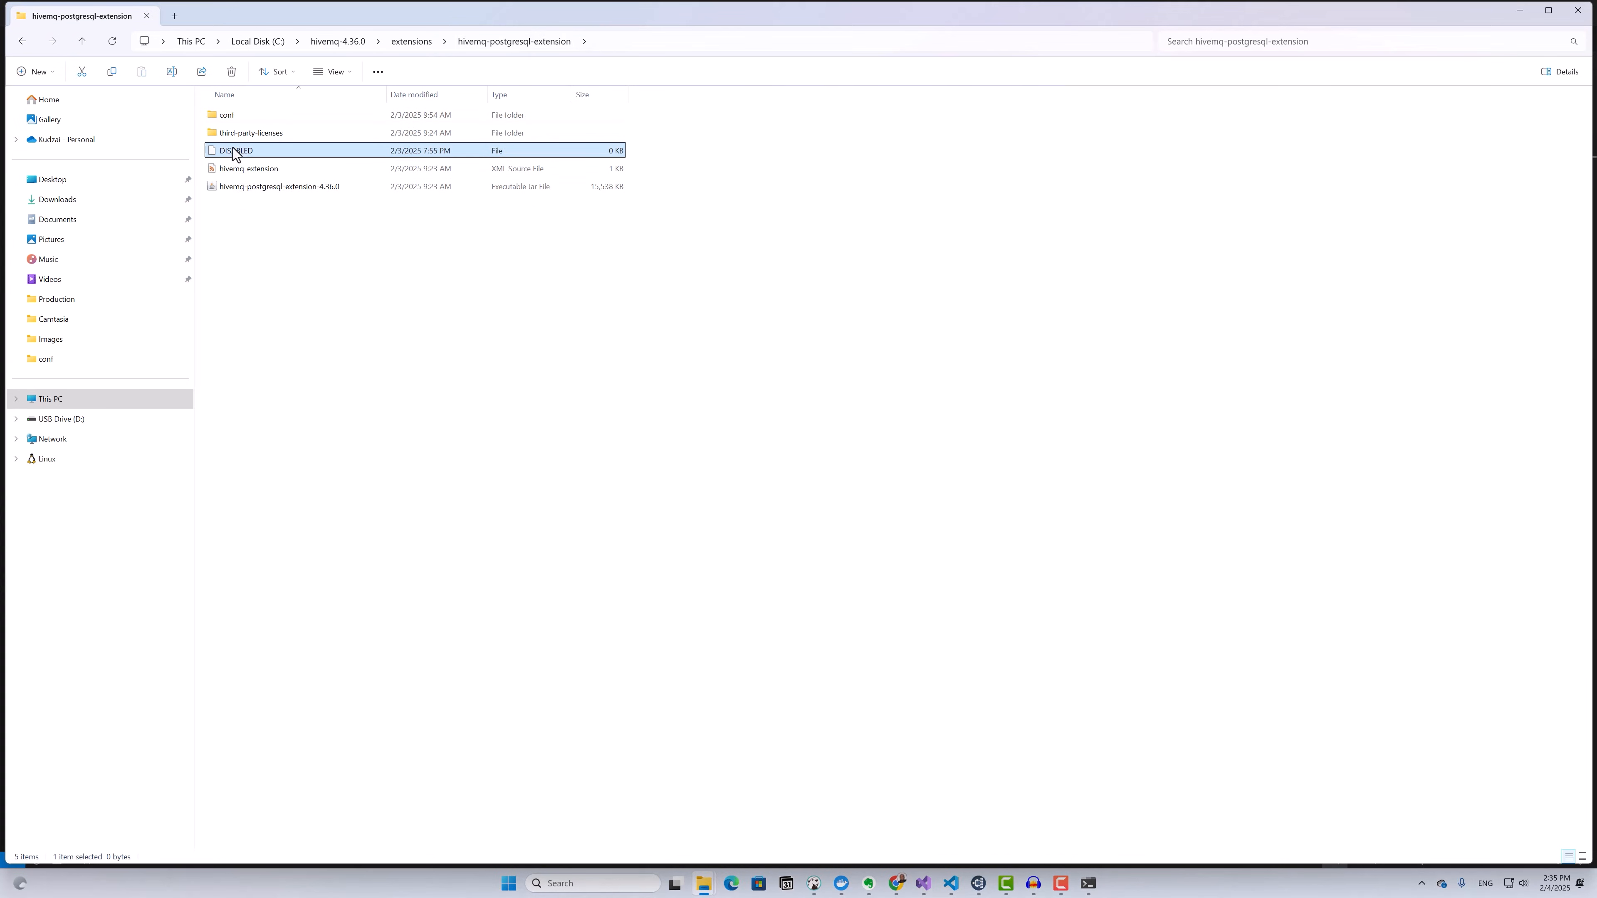
right_click(235, 151)
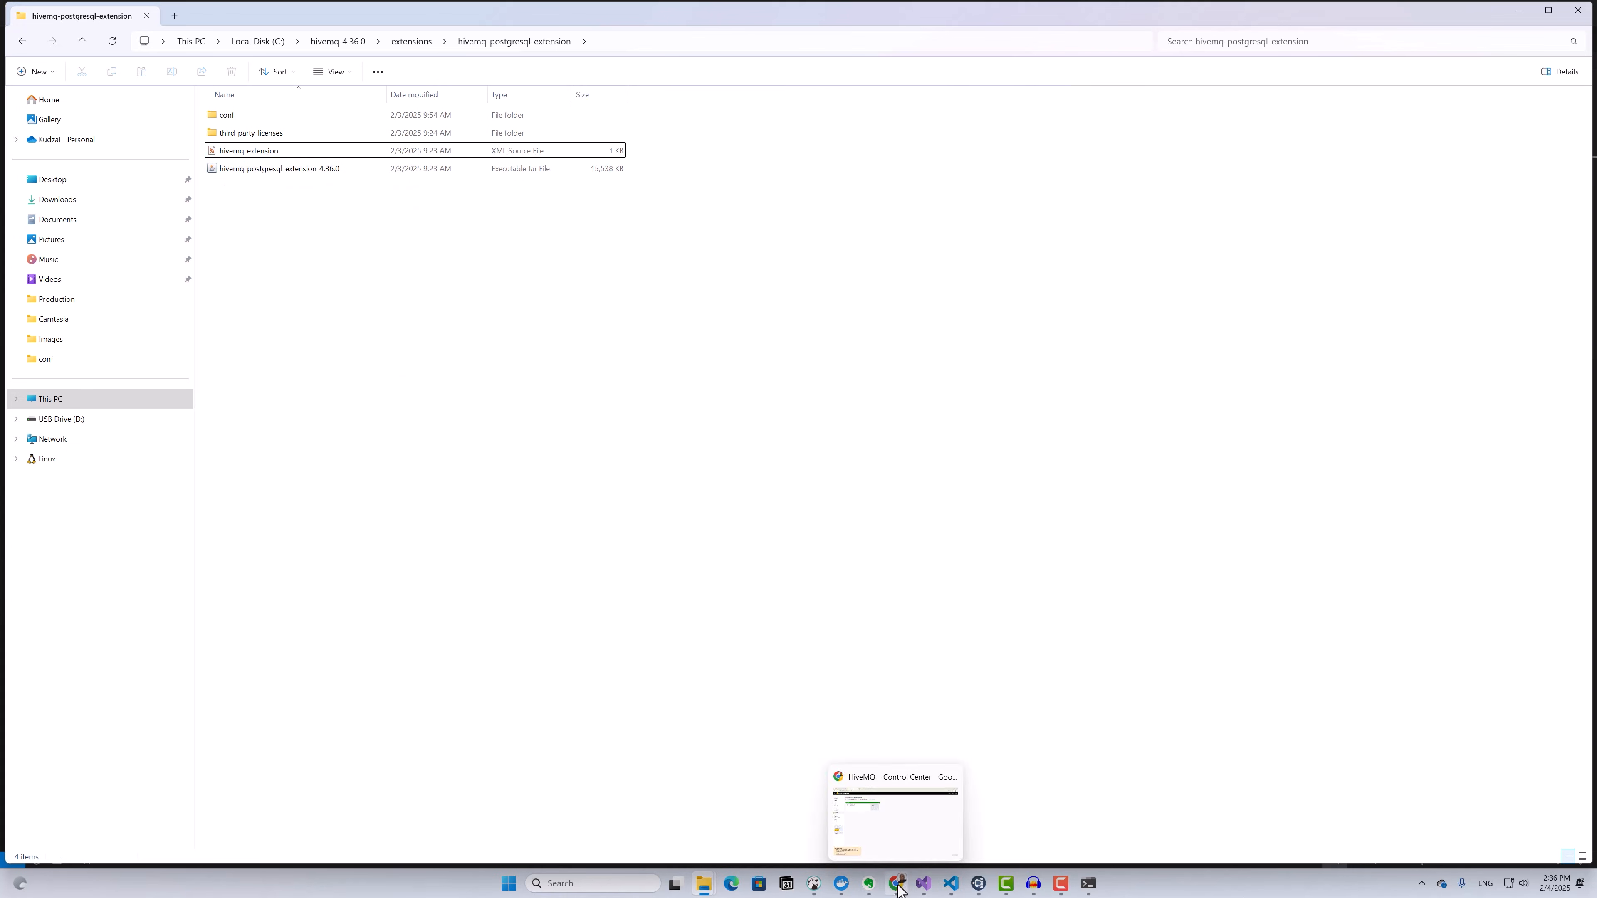
click(896, 883)
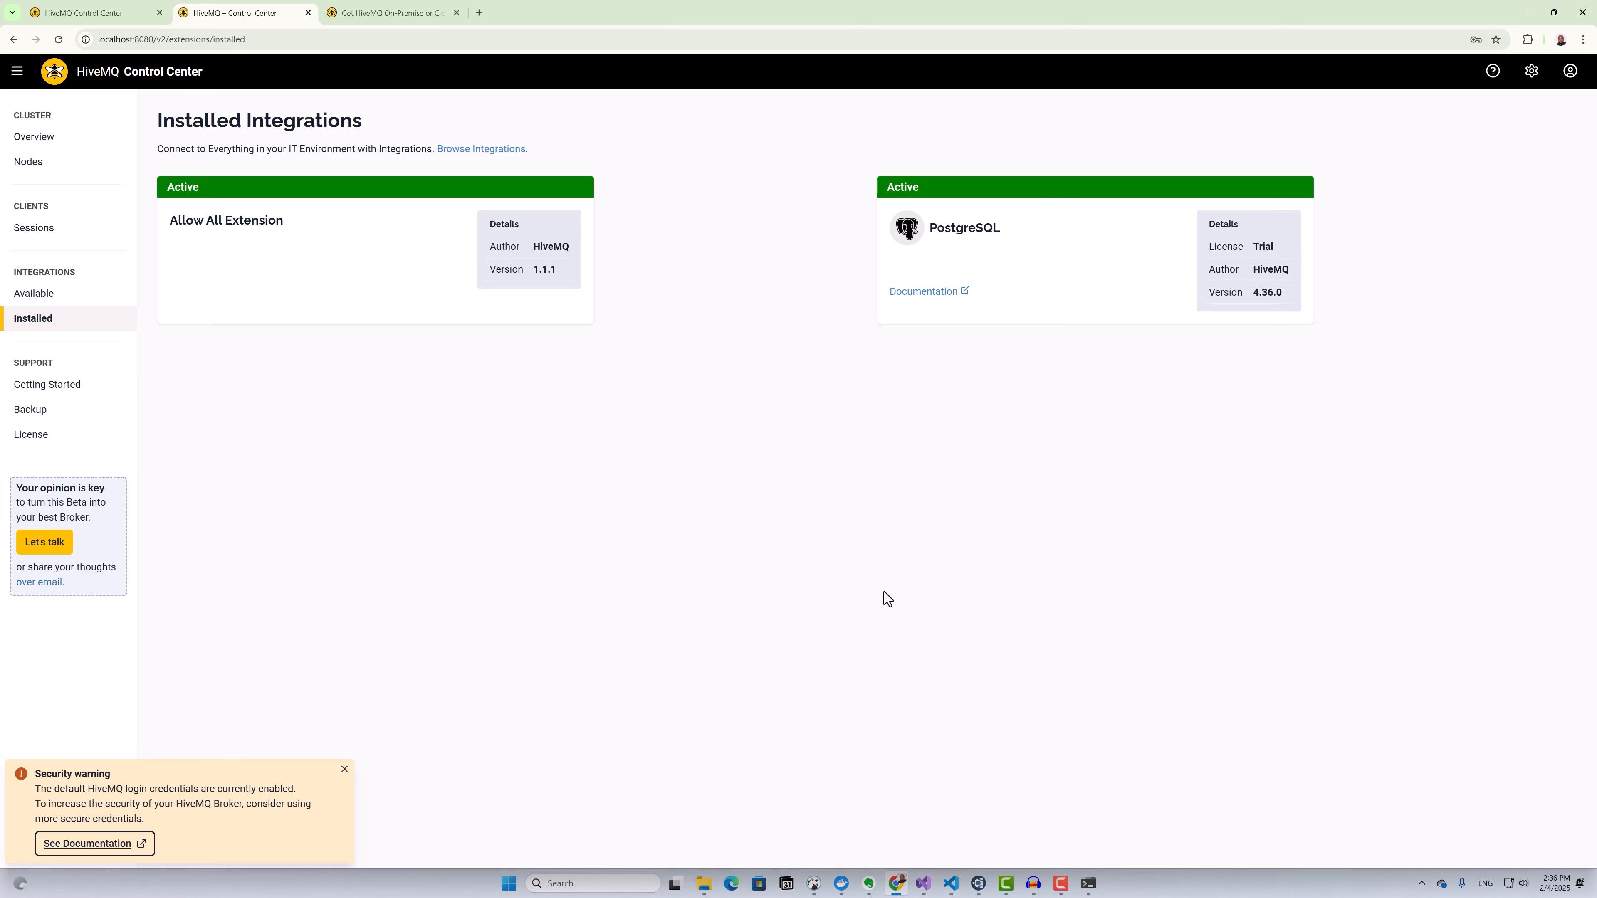
mouse_move(880, 770)
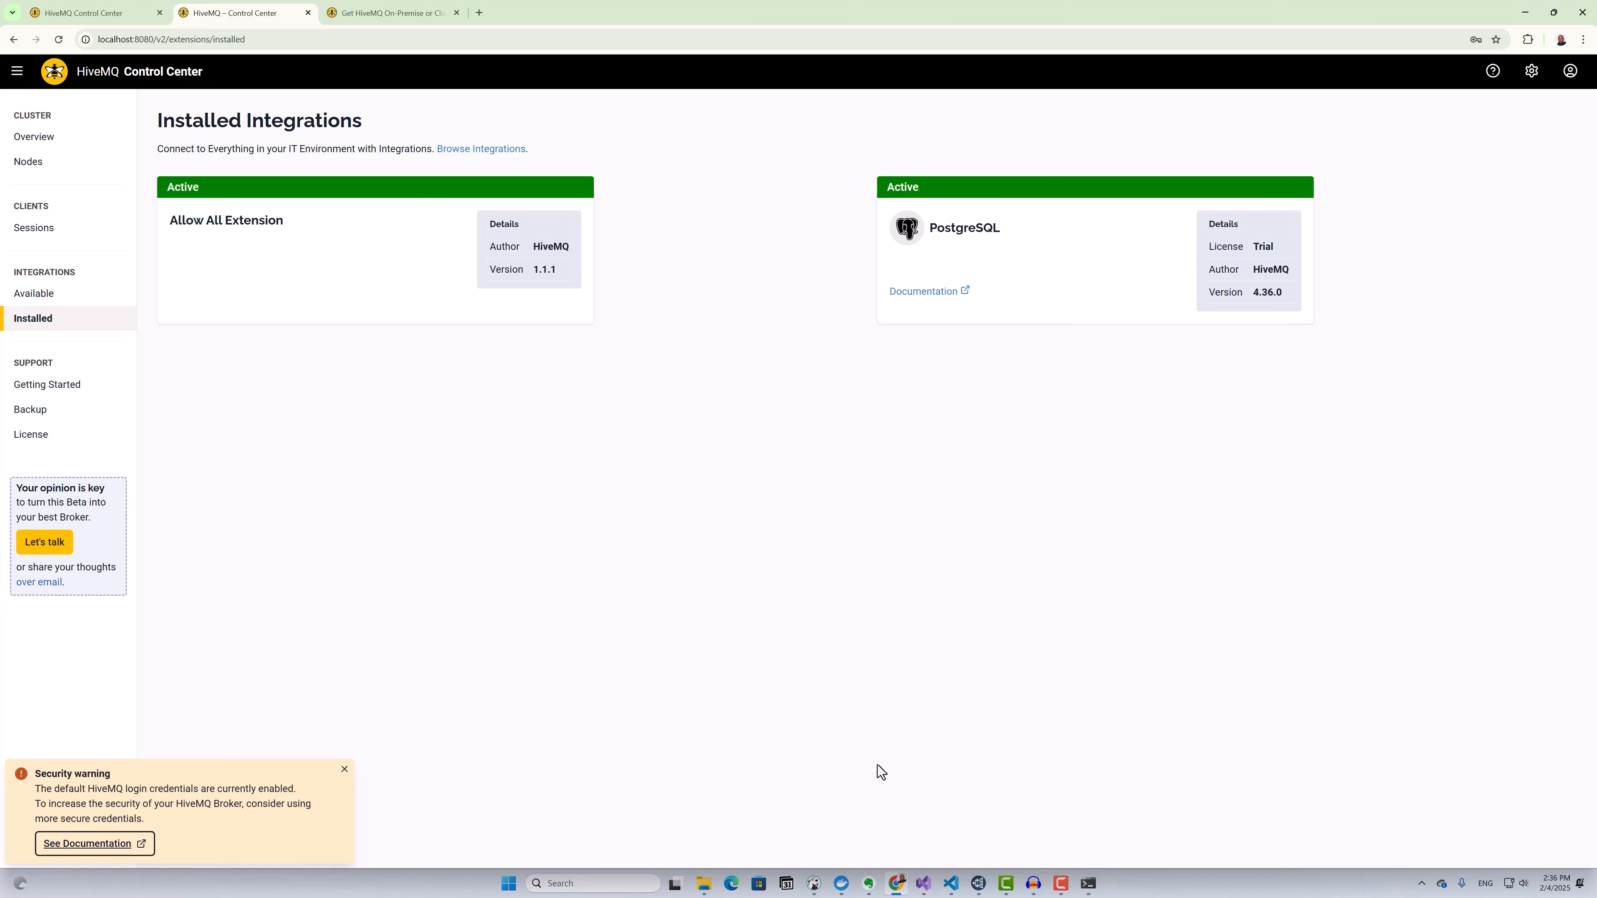